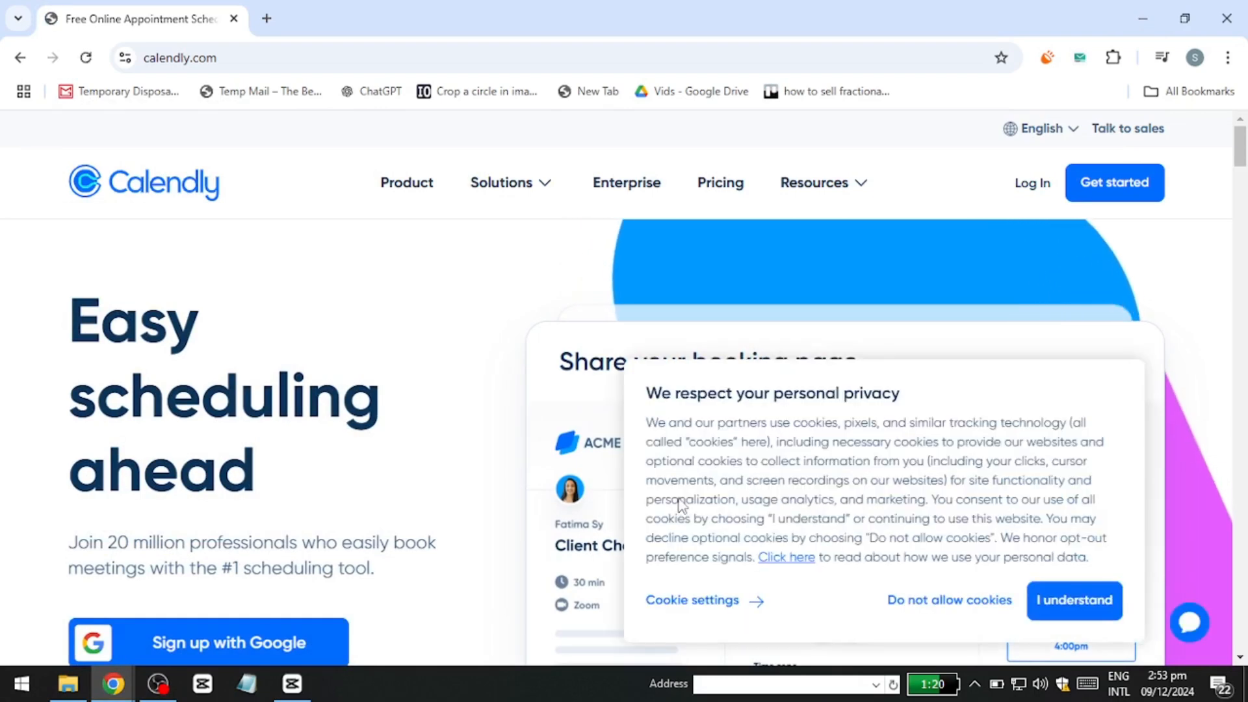
# Accept the cookie notice and scroll through the Calendly home page overview.
pyautogui.scroll(-3)
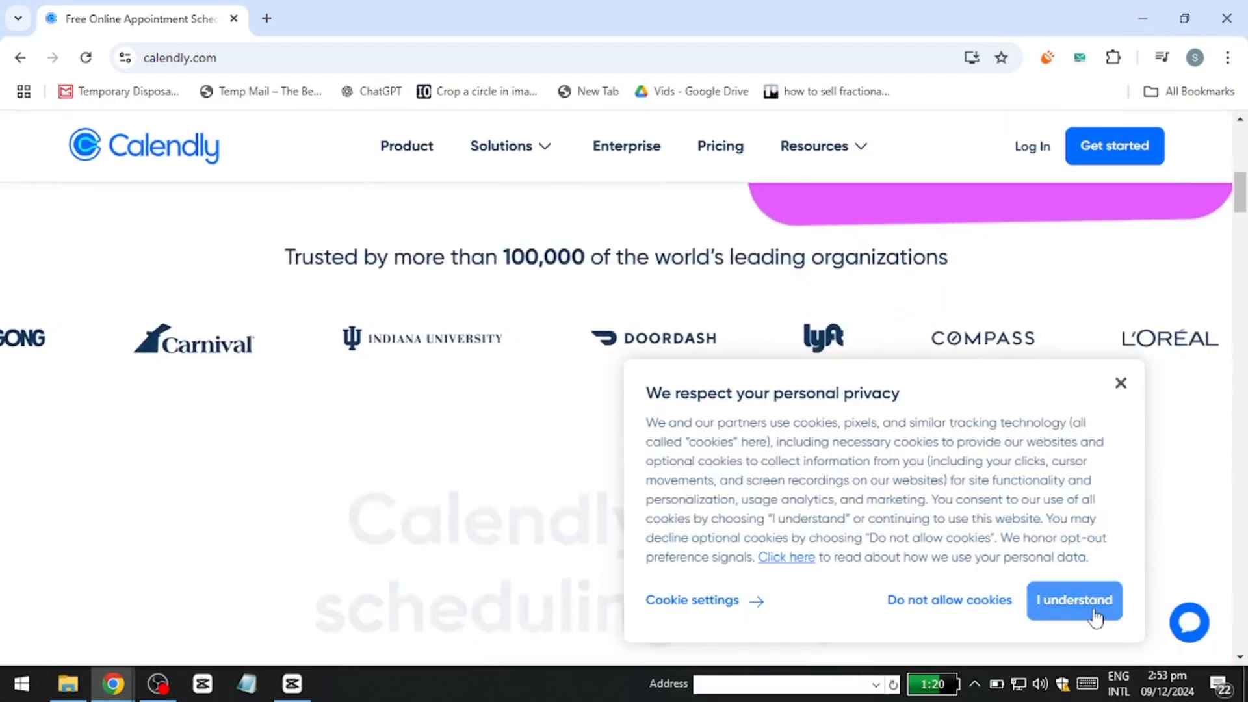
pyautogui.click(1073, 599)
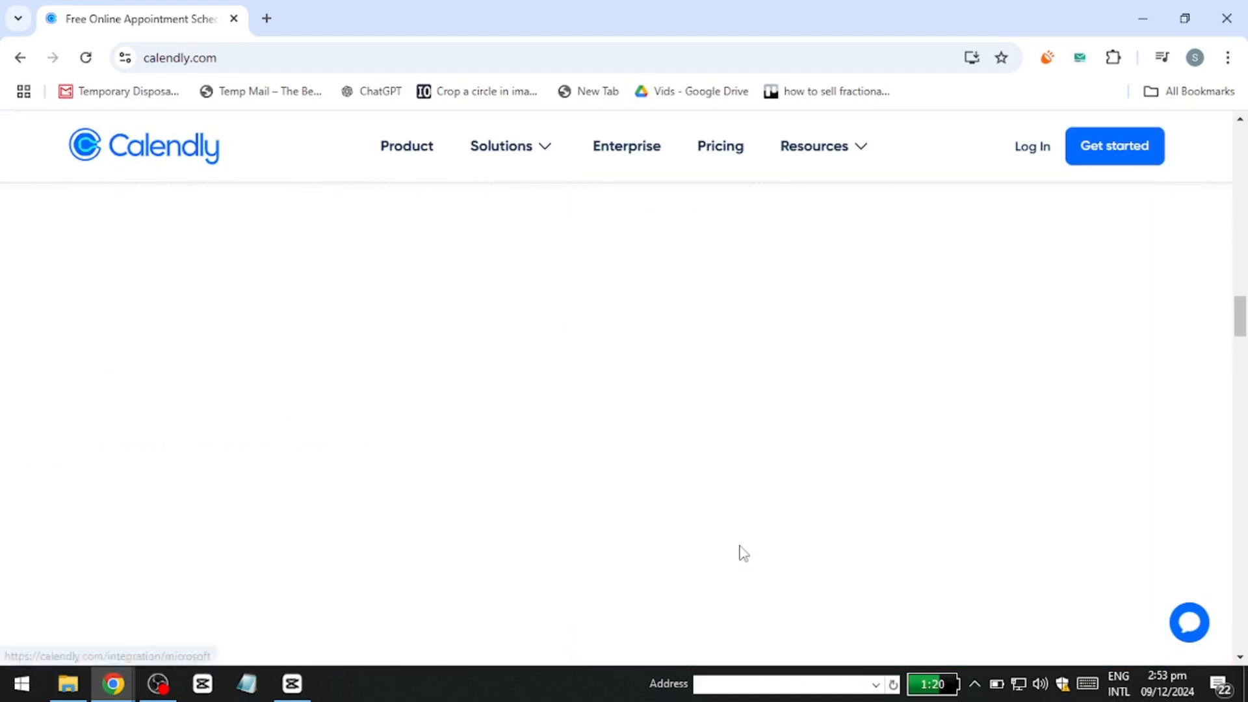
pyautogui.scroll(-3)
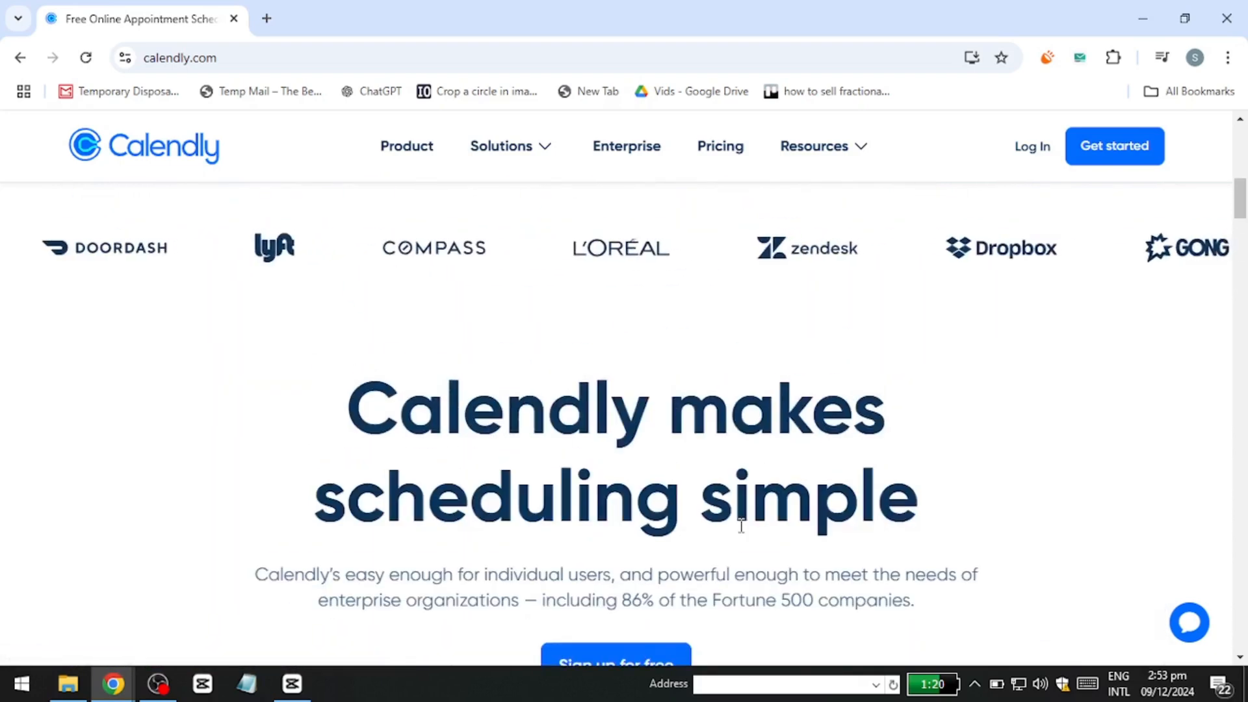
pyautogui.scroll(-3)
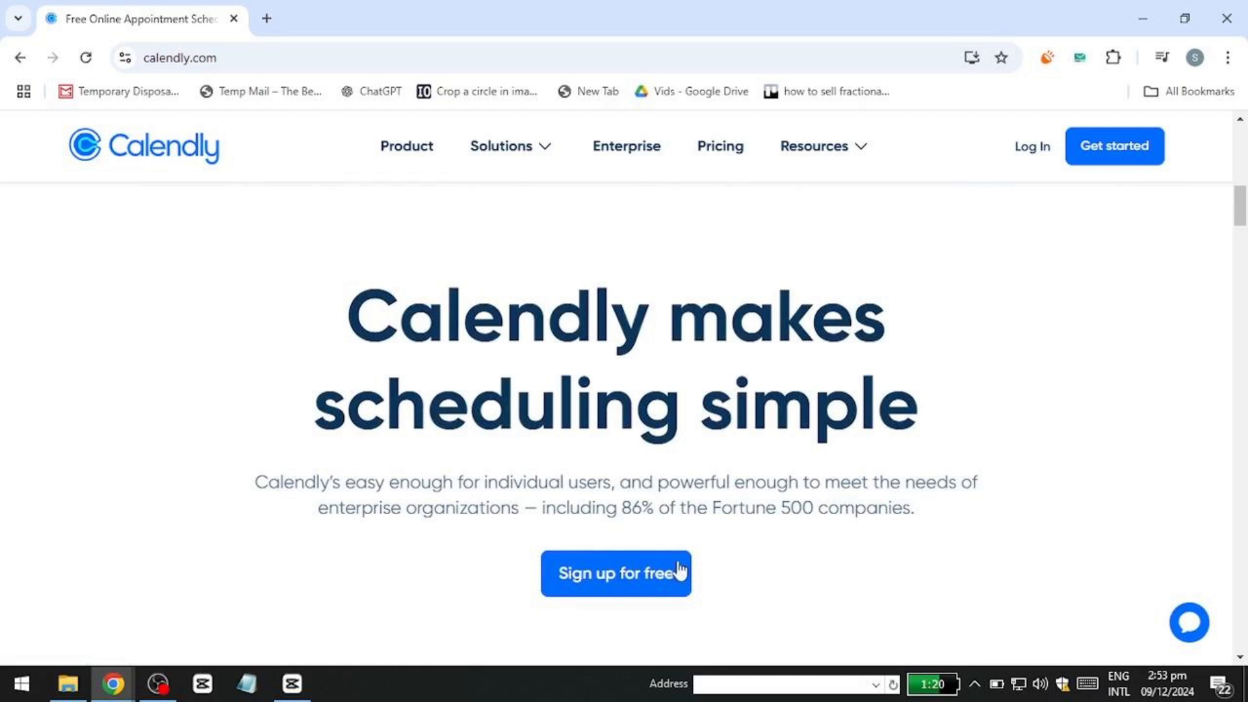
# Sign up for a free Calendly account with Google and grant Calendly account access.
pyautogui.click(614, 572)
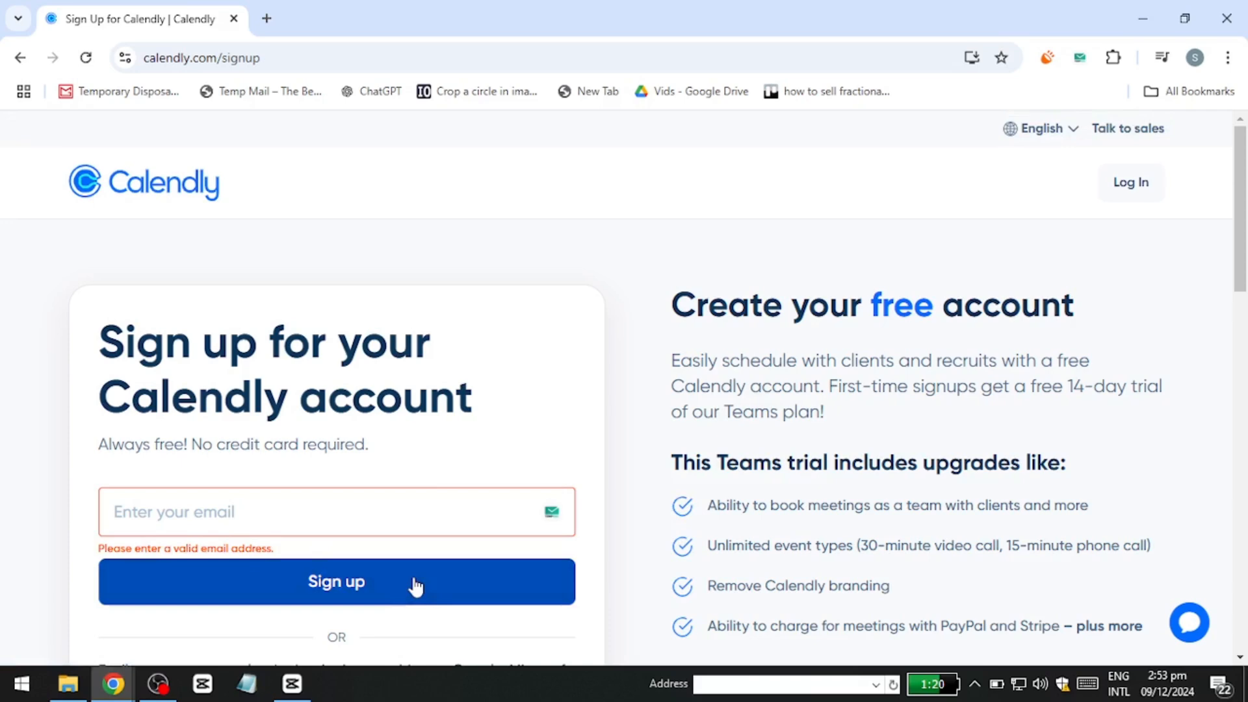
pyautogui.click(210, 561)
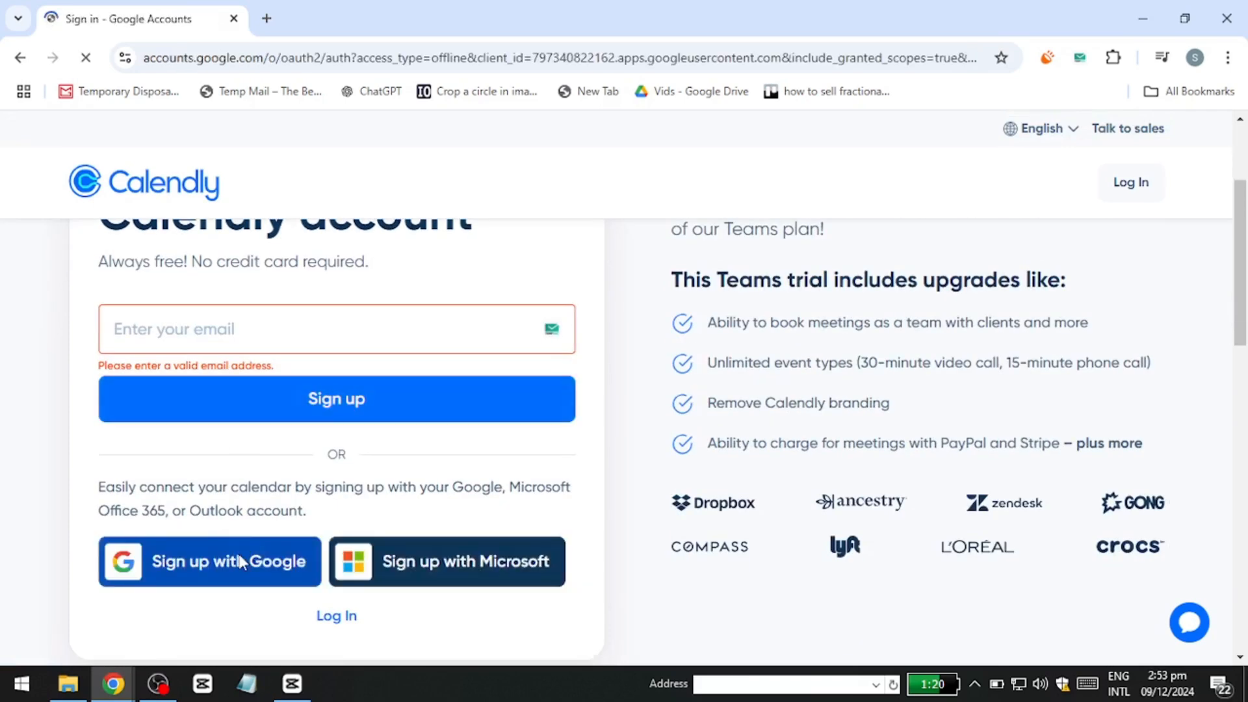
pyautogui.click(209, 561)
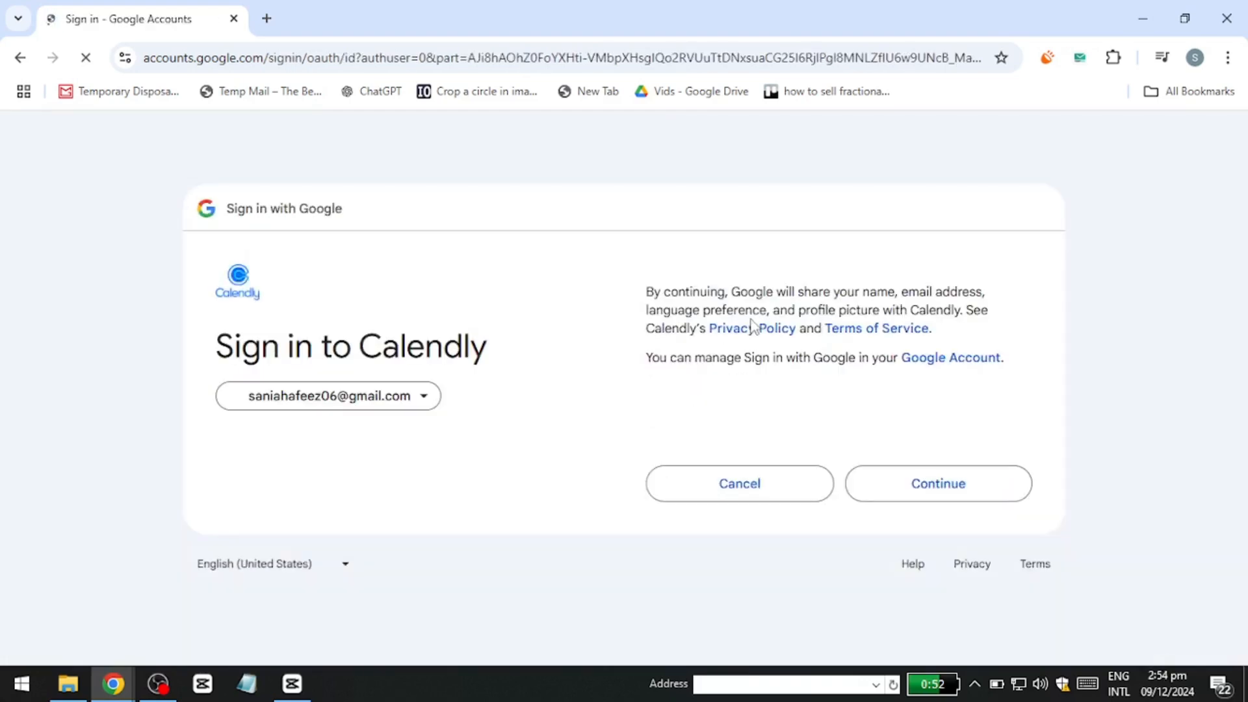
pyautogui.click(937, 483)
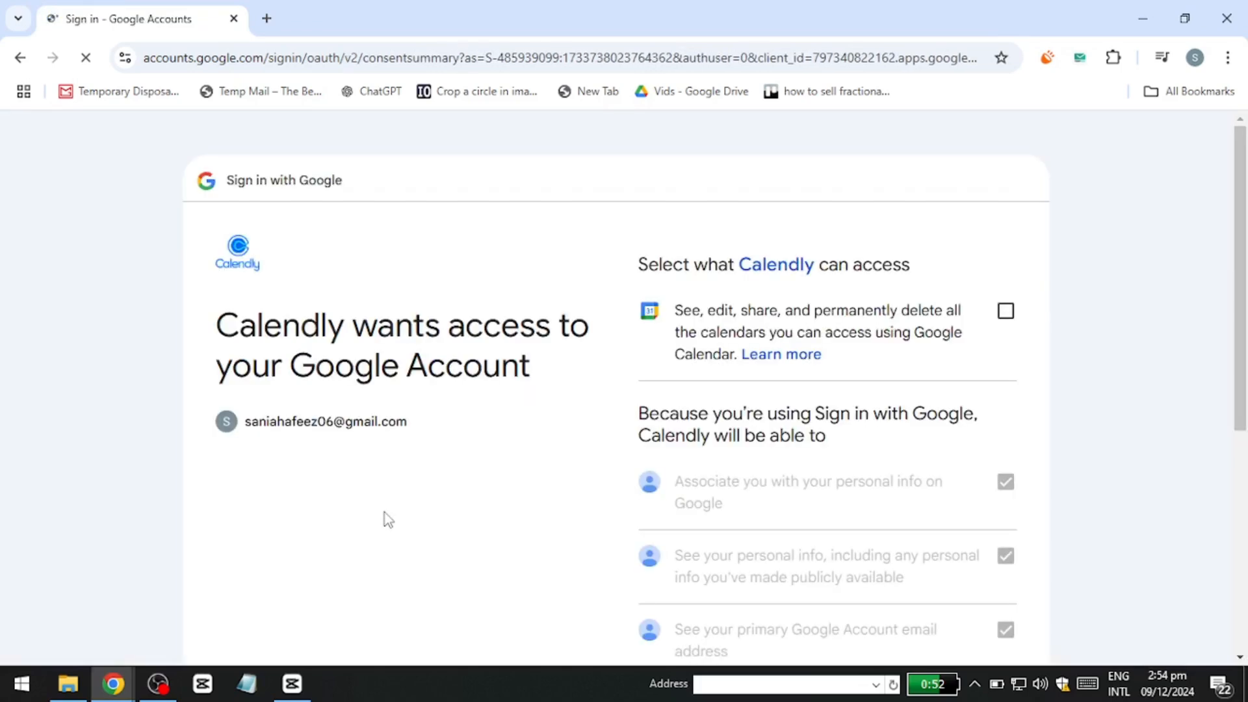
pyautogui.scroll(-3)
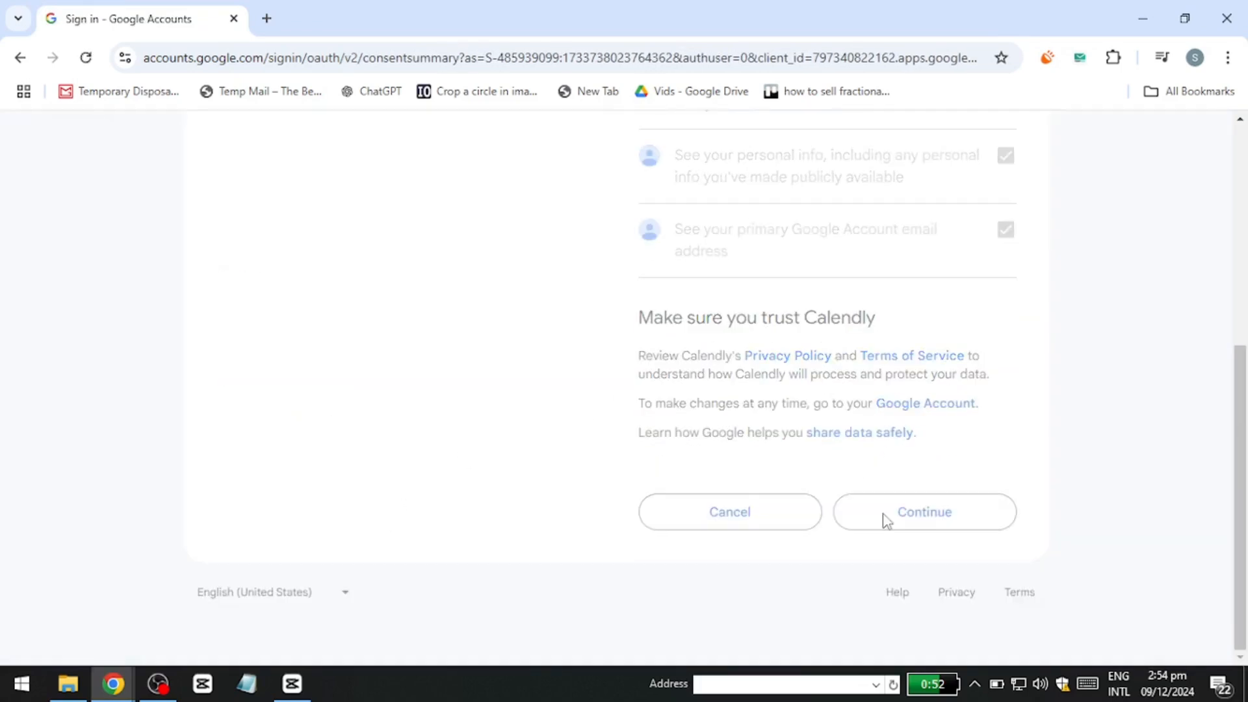
pyautogui.click(923, 511)
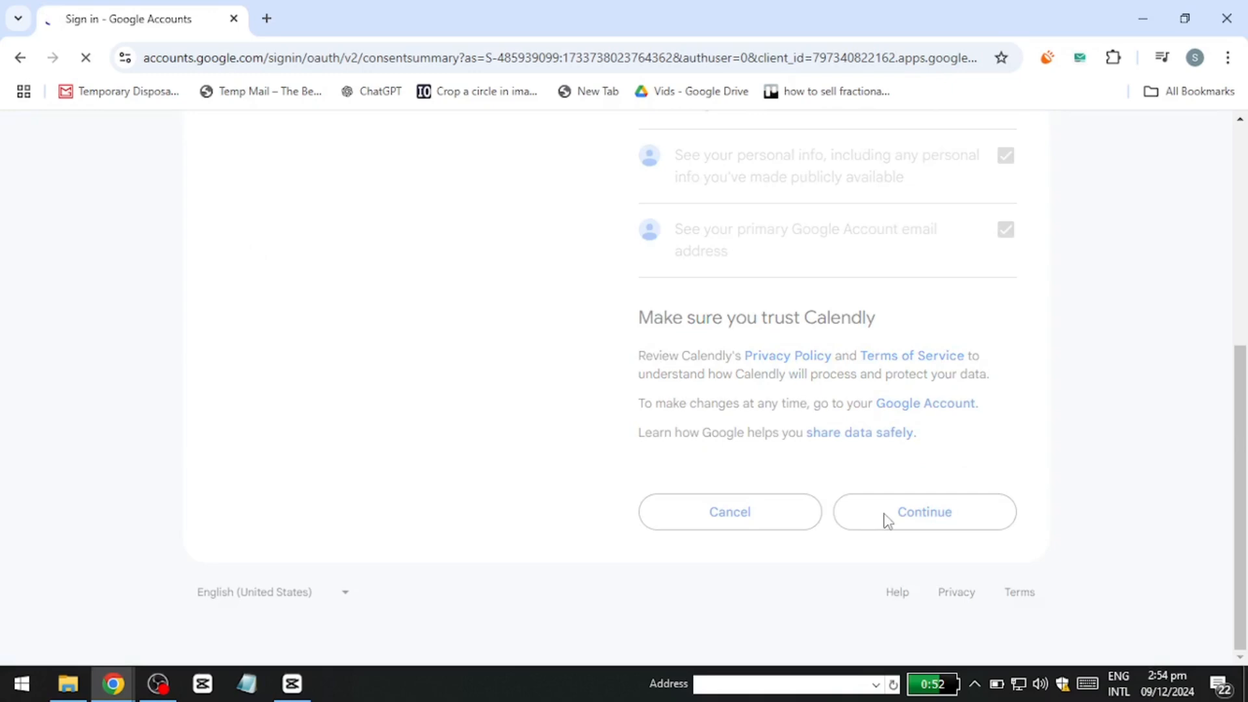
pyautogui.click(923, 512)
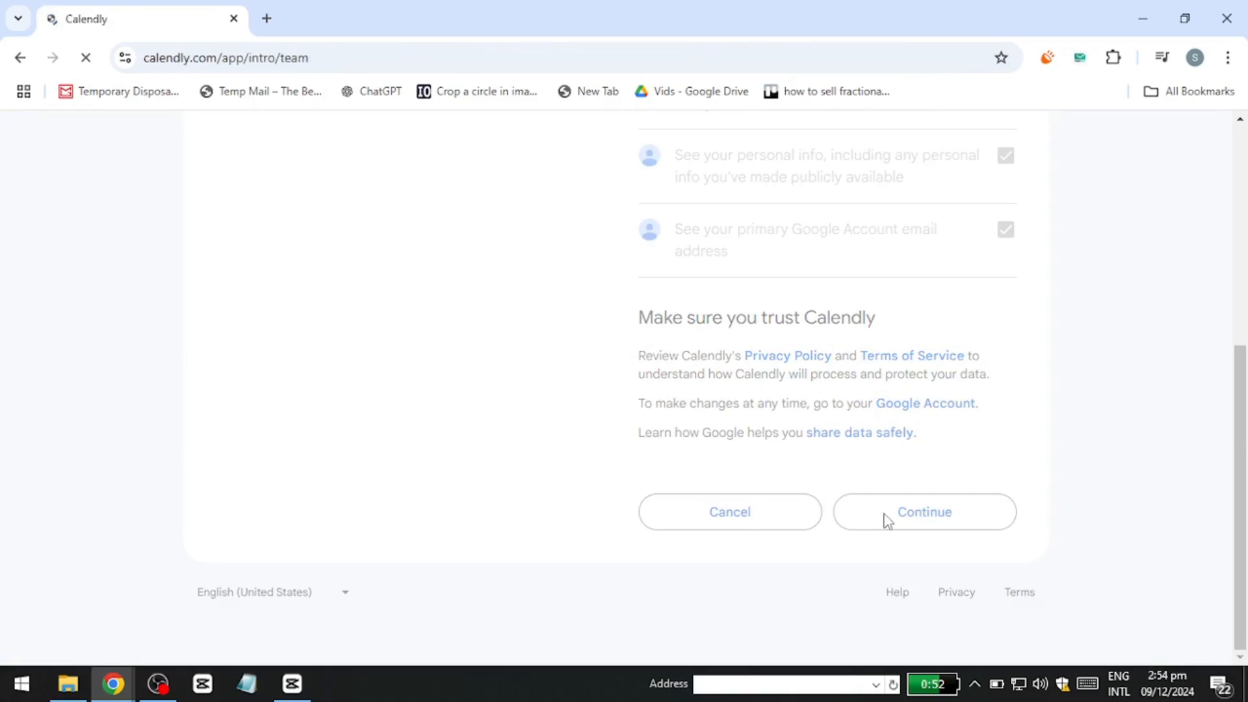
# Onboard as a solo Education user, keeping the connected Google calendar and reviewing weekly hours.
pyautogui.click(923, 511)
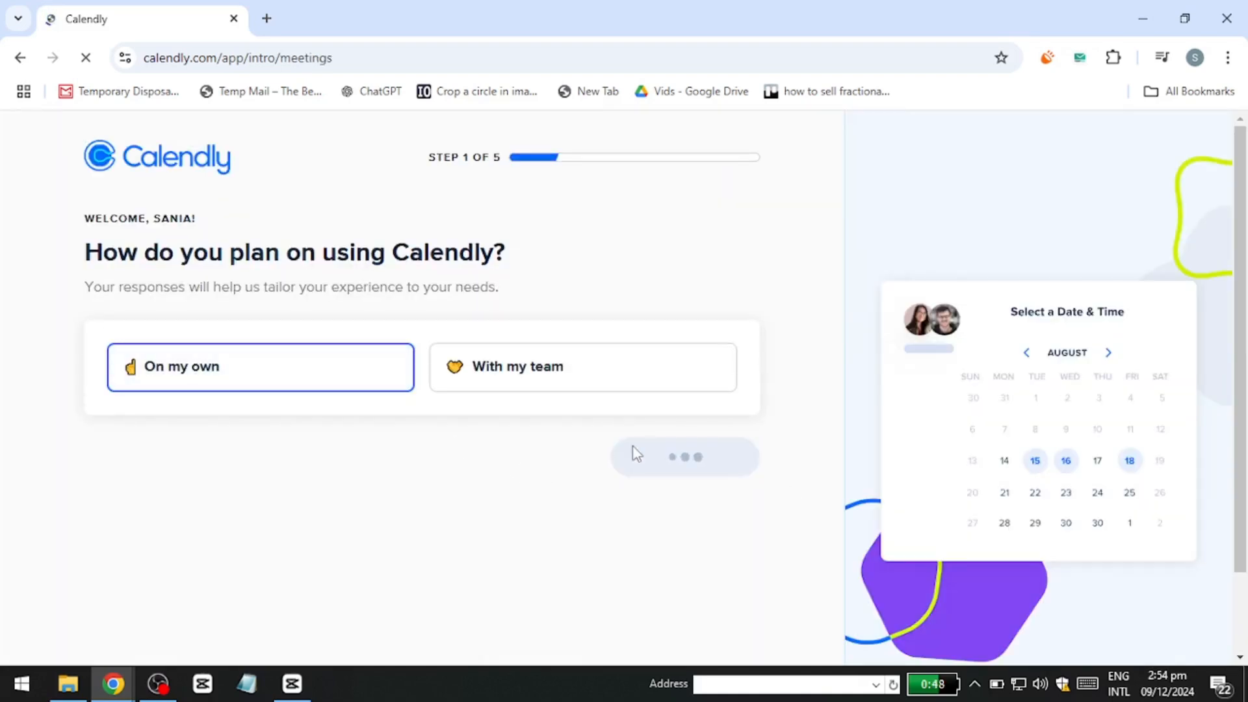
pyautogui.click(682, 456)
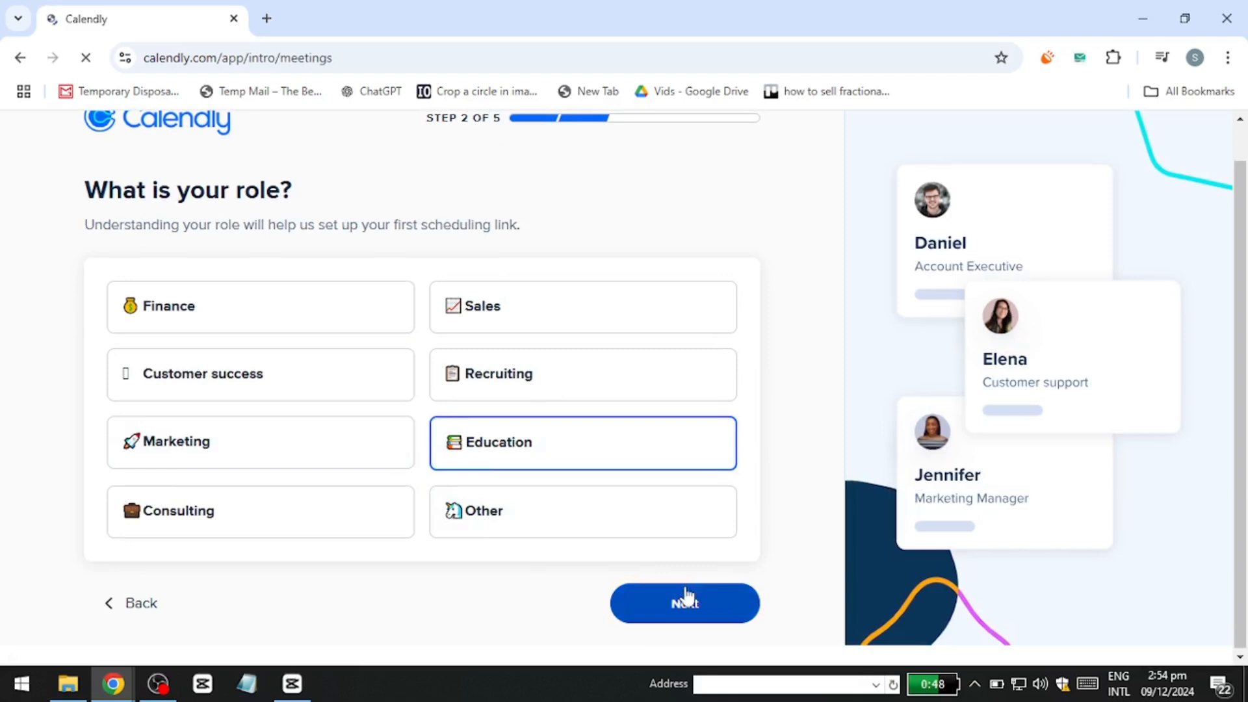
pyautogui.click(683, 602)
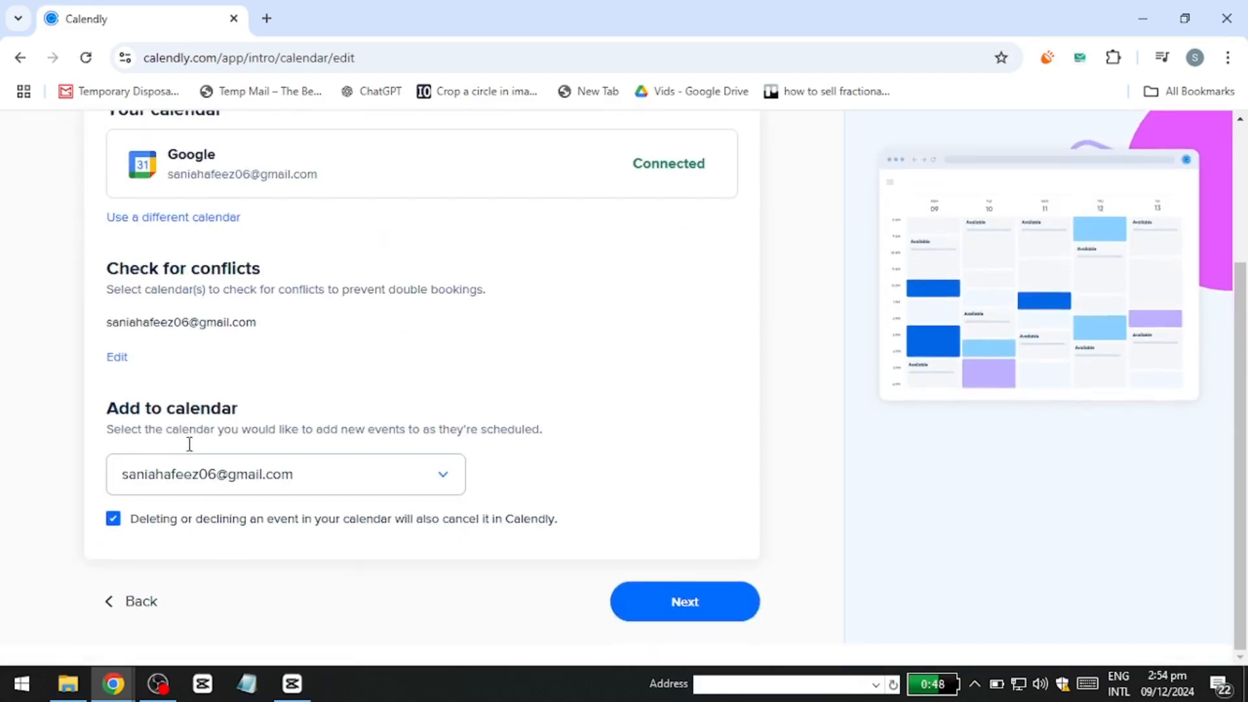
pyautogui.click(683, 600)
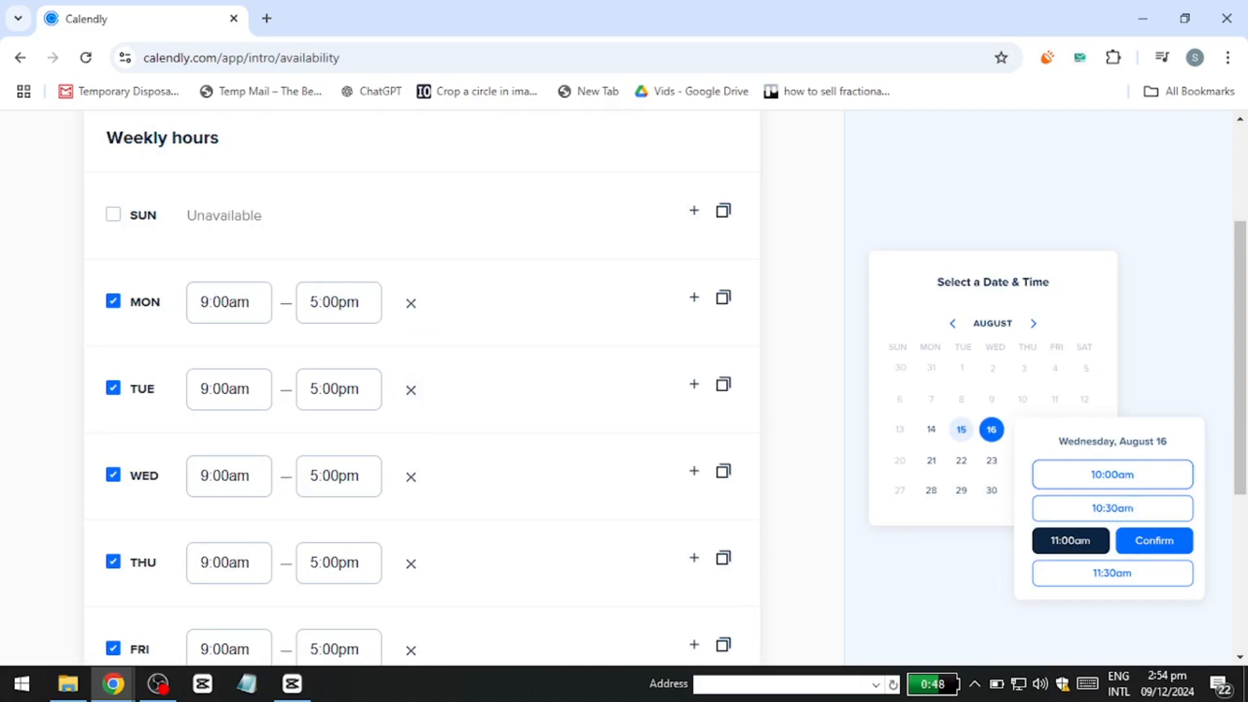
pyautogui.moveTo(4, 676)
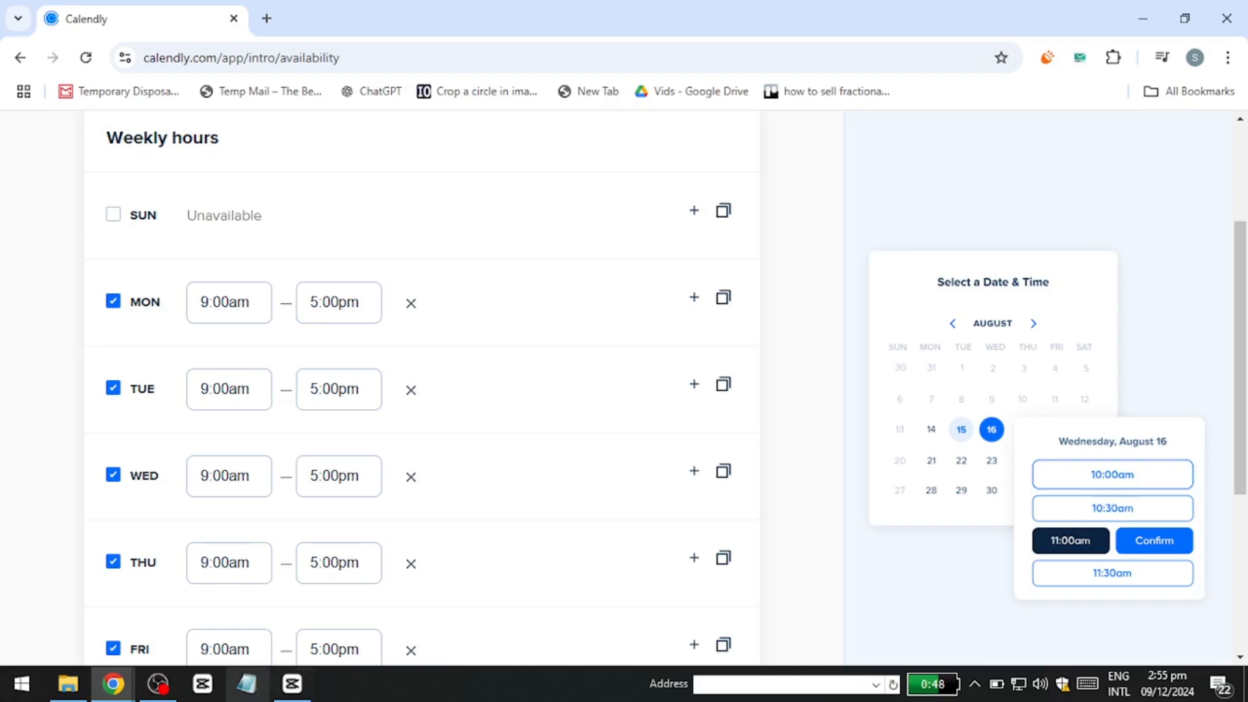
pyautogui.scroll(-3)
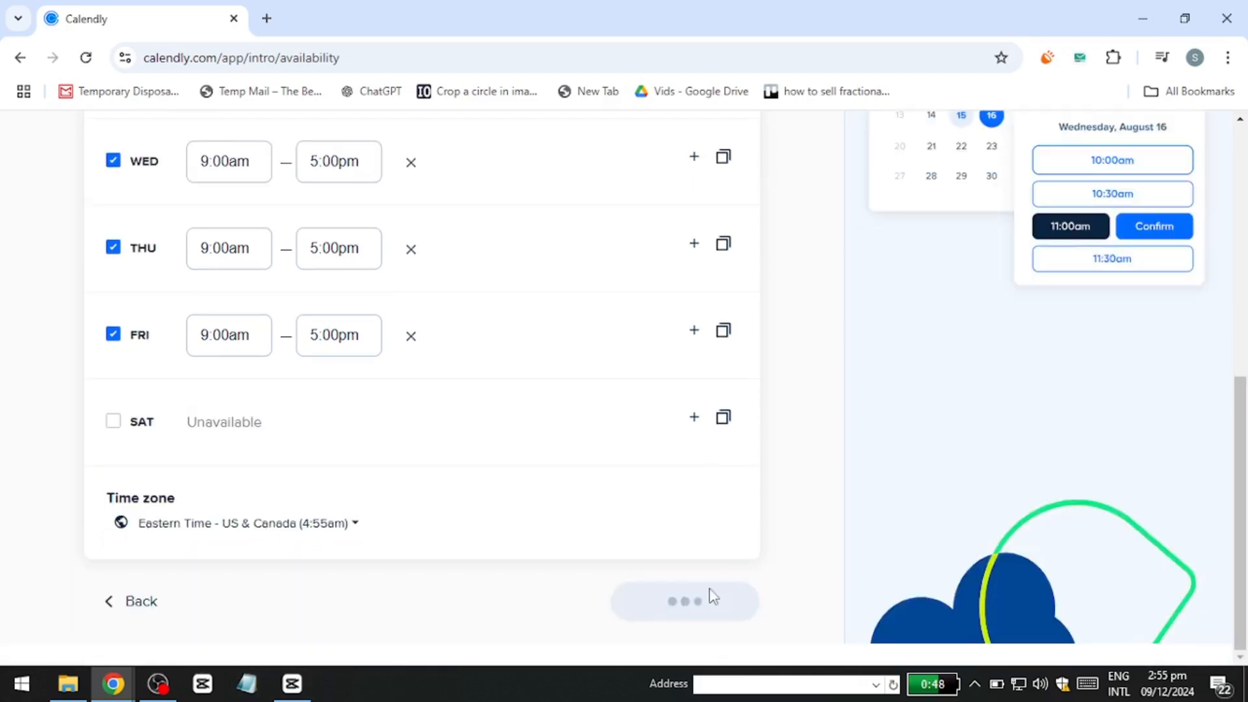
# Accept weekday 9am–5pm hours to finish setup, then open Profile from the account menu.
pyautogui.click(683, 600)
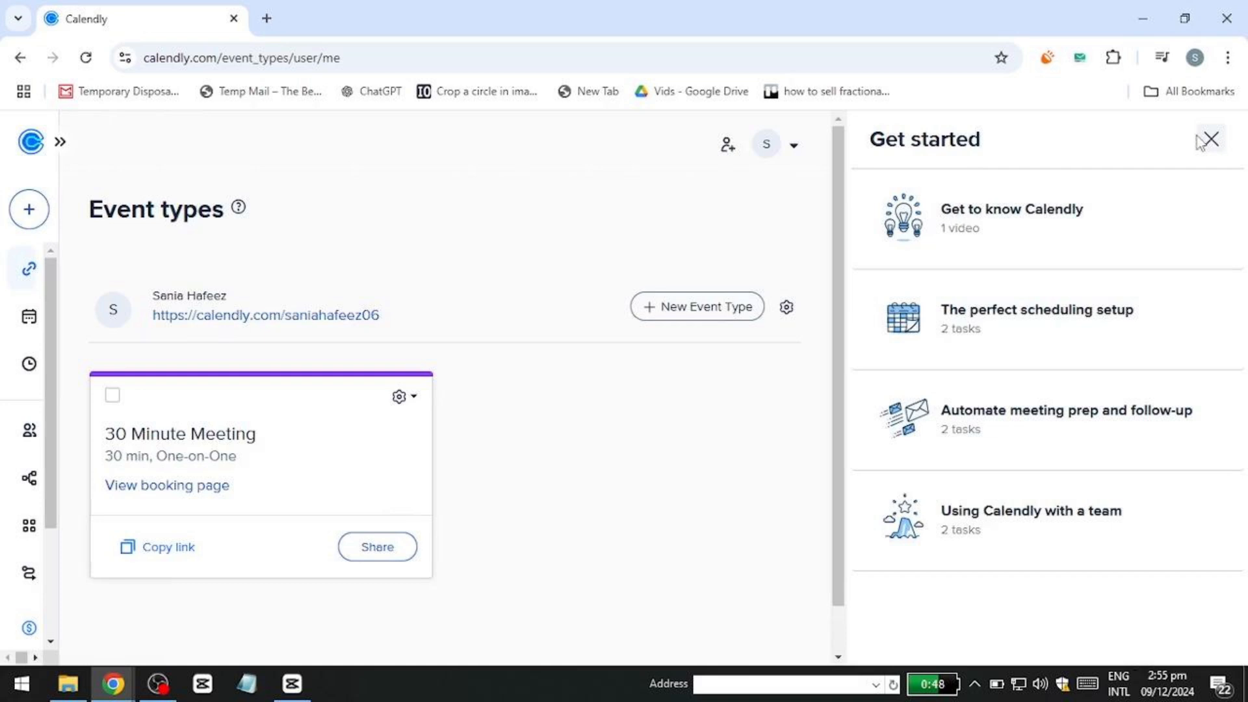
pyautogui.click(376, 546)
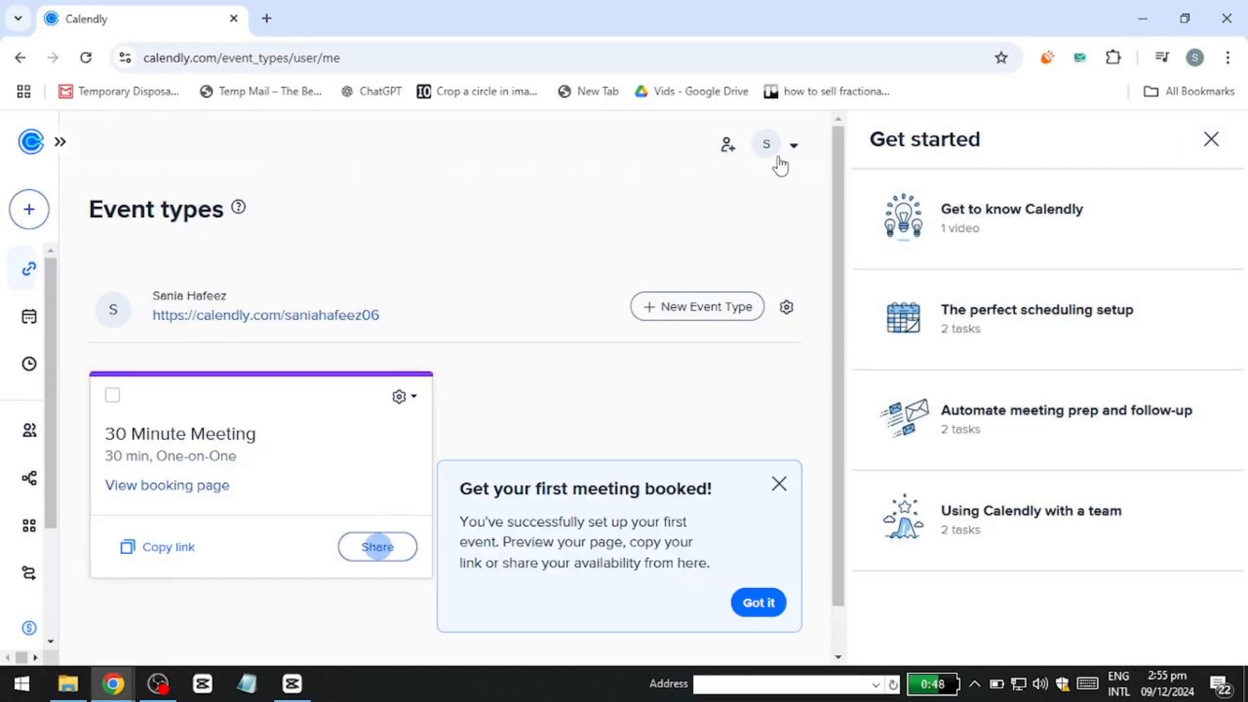
pyautogui.click(767, 144)
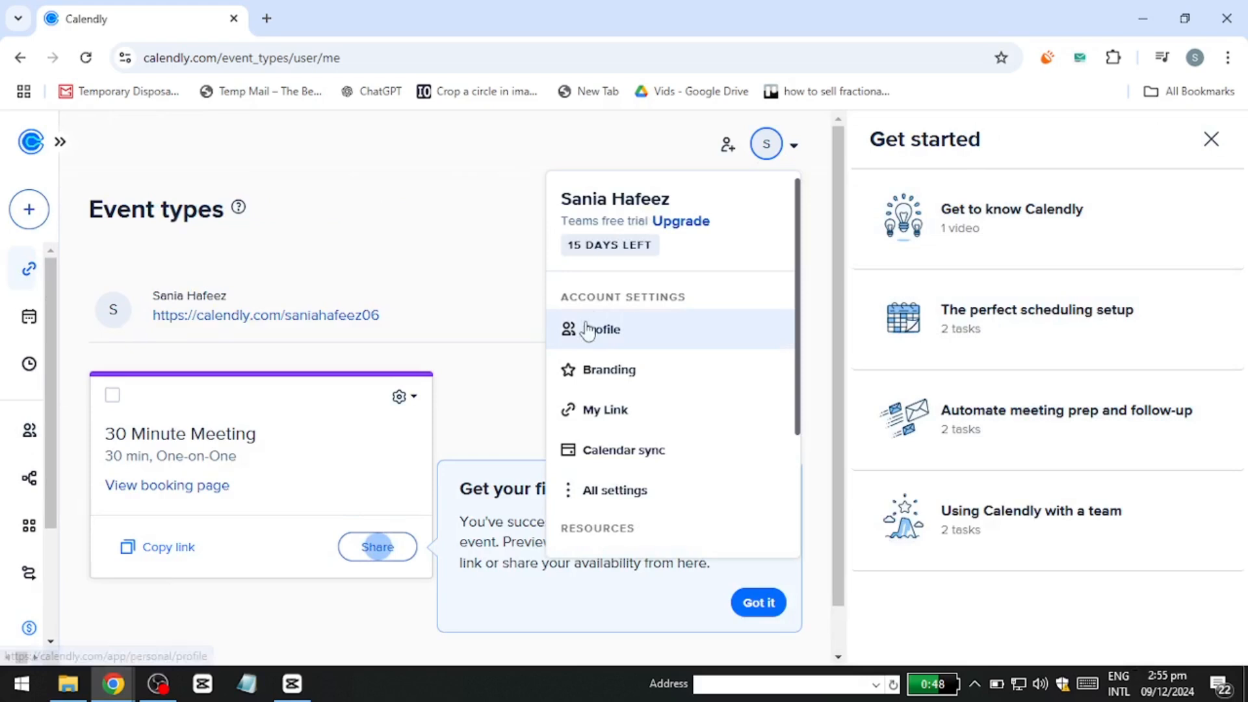
pyautogui.moveTo(605, 409)
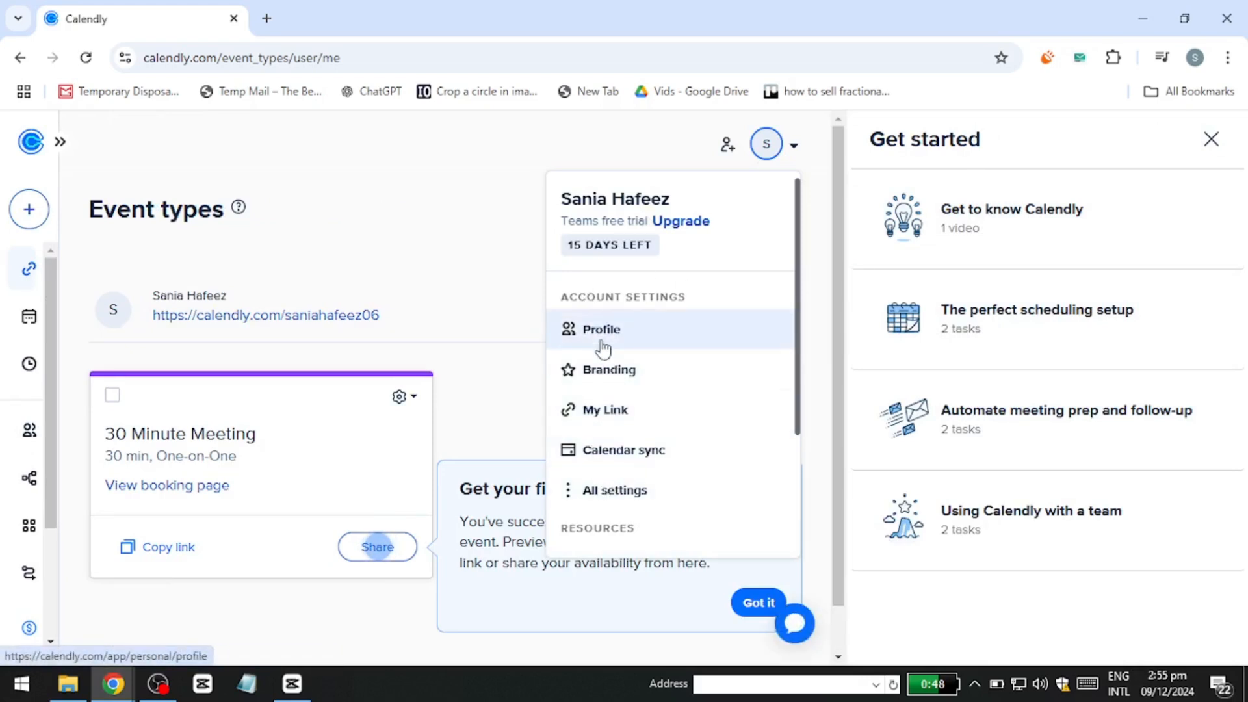
pyautogui.click(600, 329)
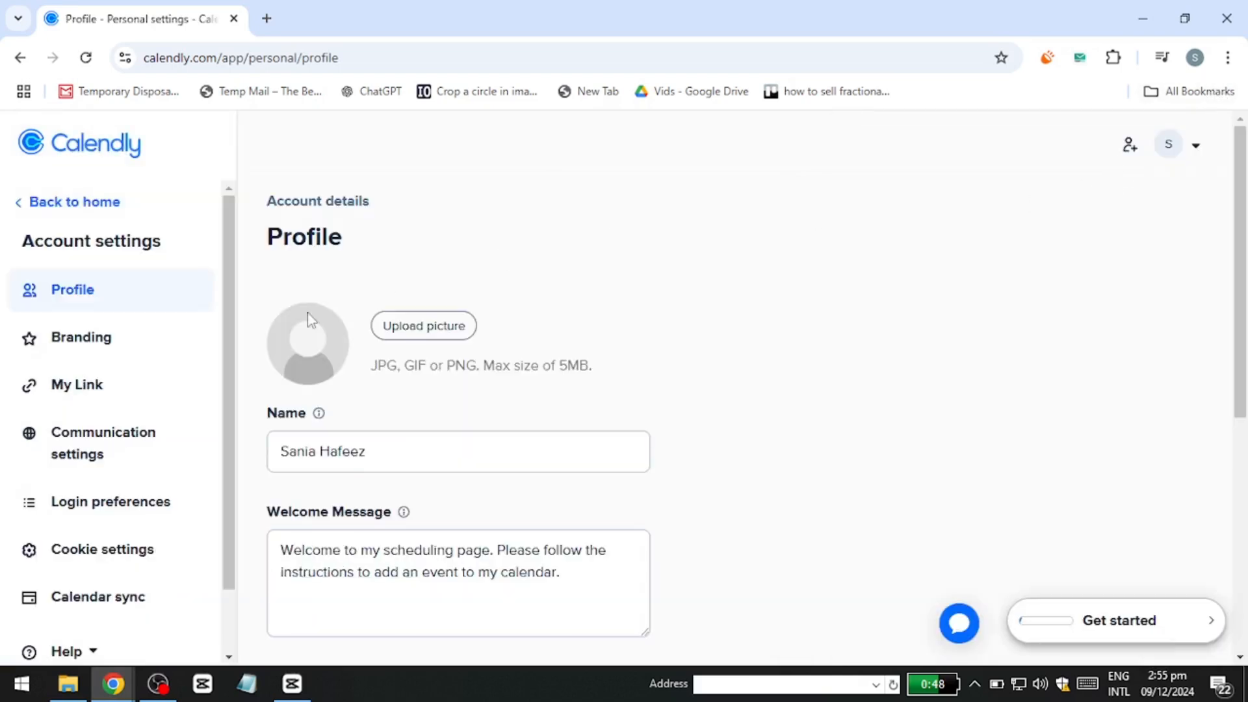
# Review the English, US date/time and Eastern Time profile settings, then go to Branding.
pyautogui.scroll(-3)
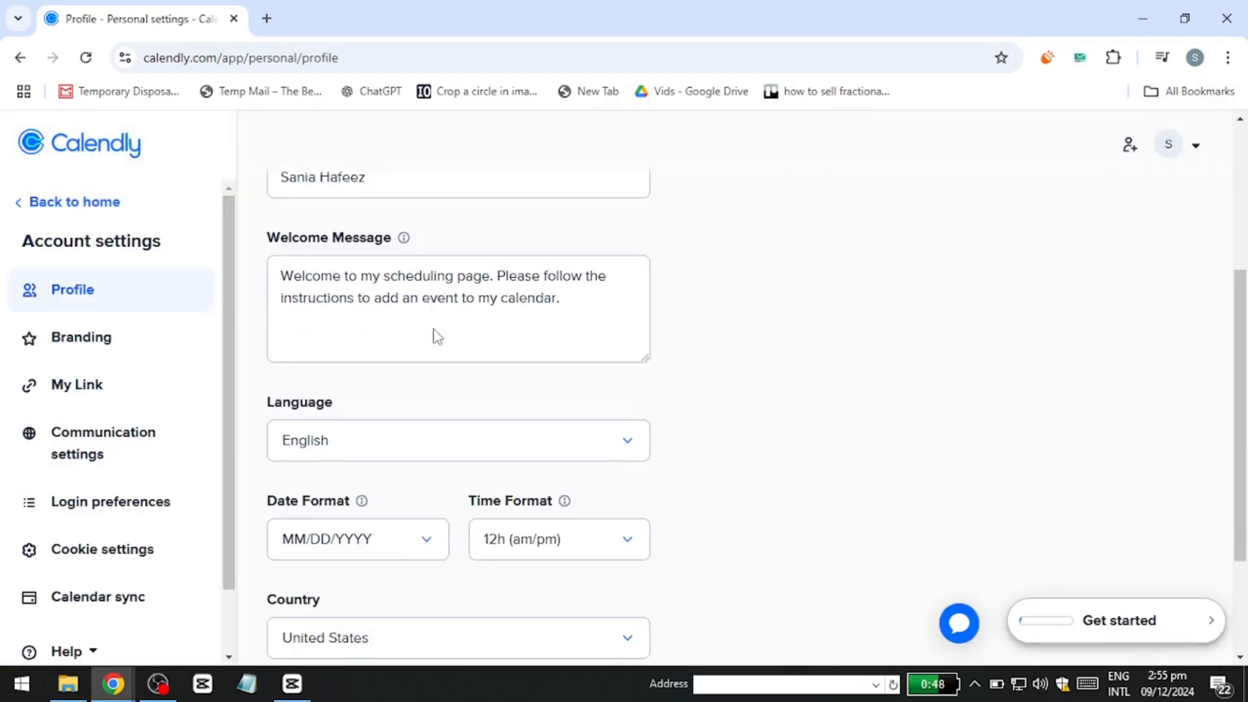
pyautogui.scroll(-3)
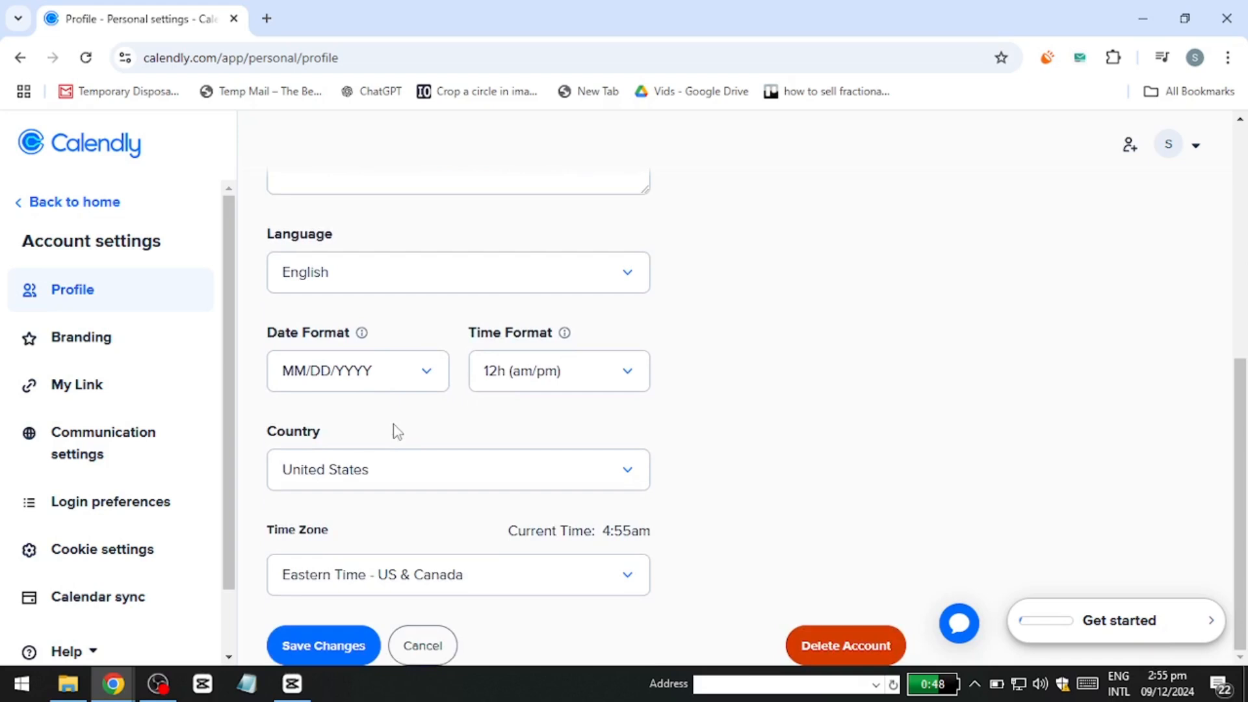
pyautogui.moveTo(93, 429)
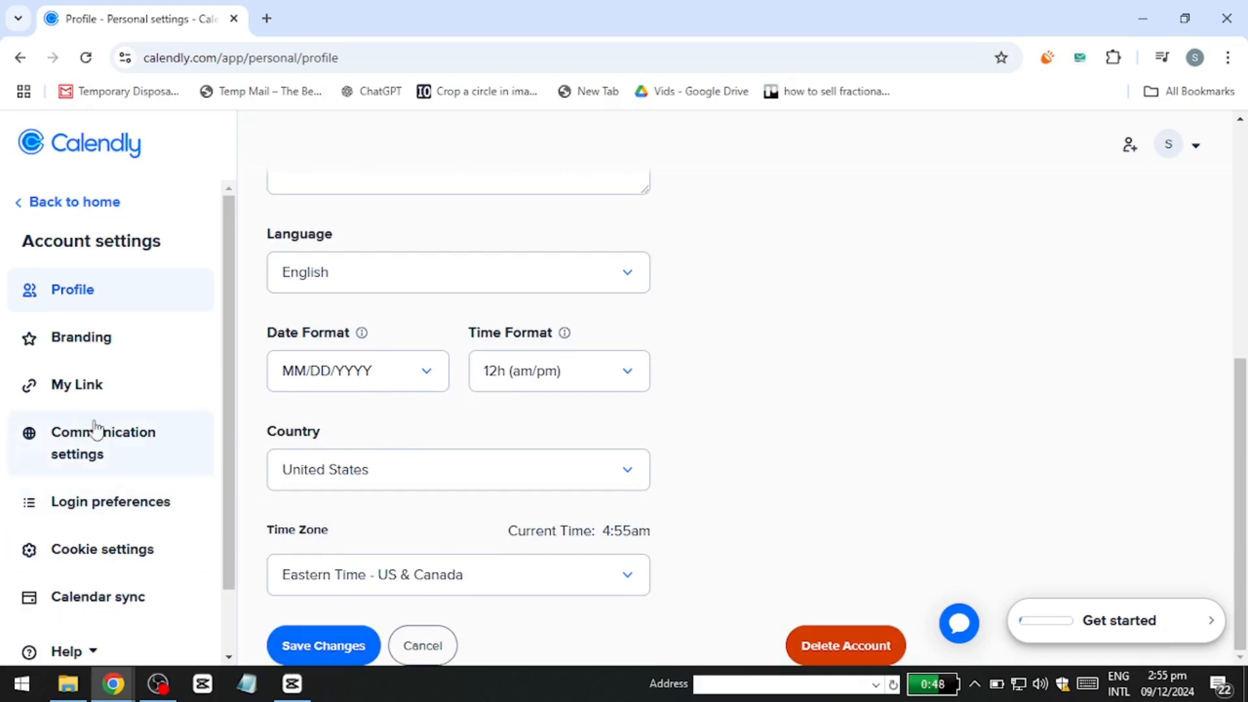
pyautogui.click(80, 337)
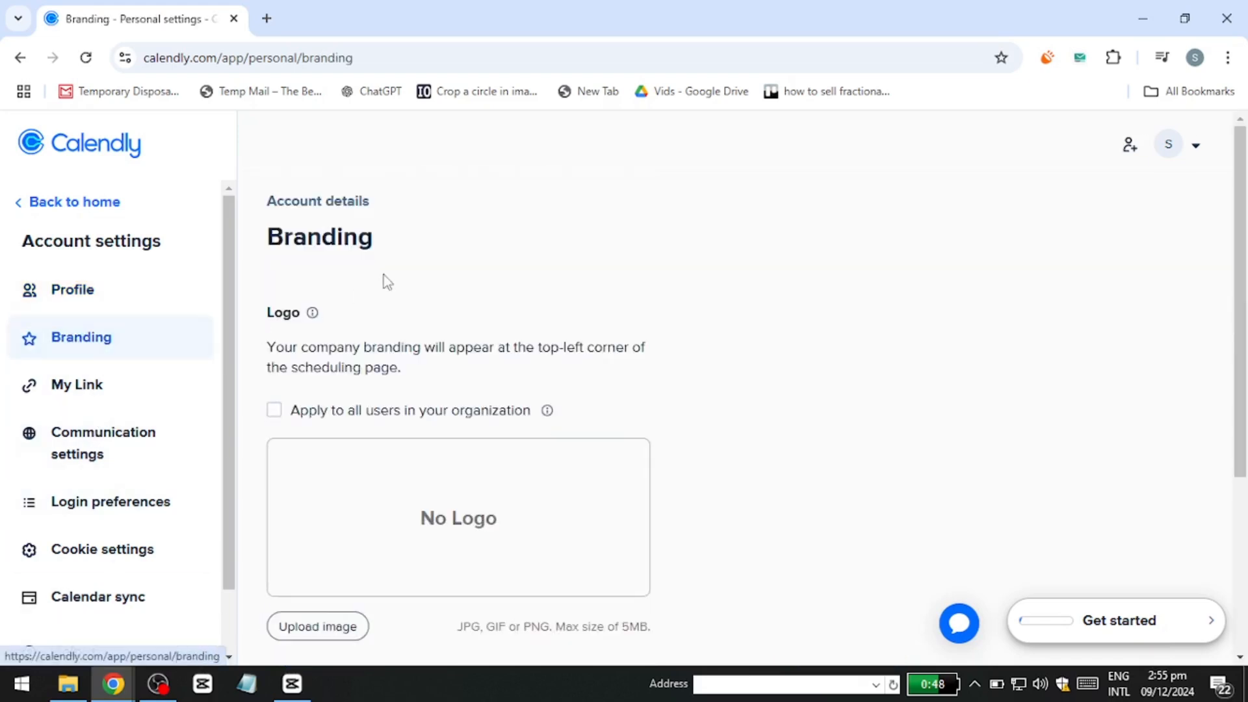
# Apply branding to all organization users, then navigate to My Link settings.
pyautogui.scroll(-3)
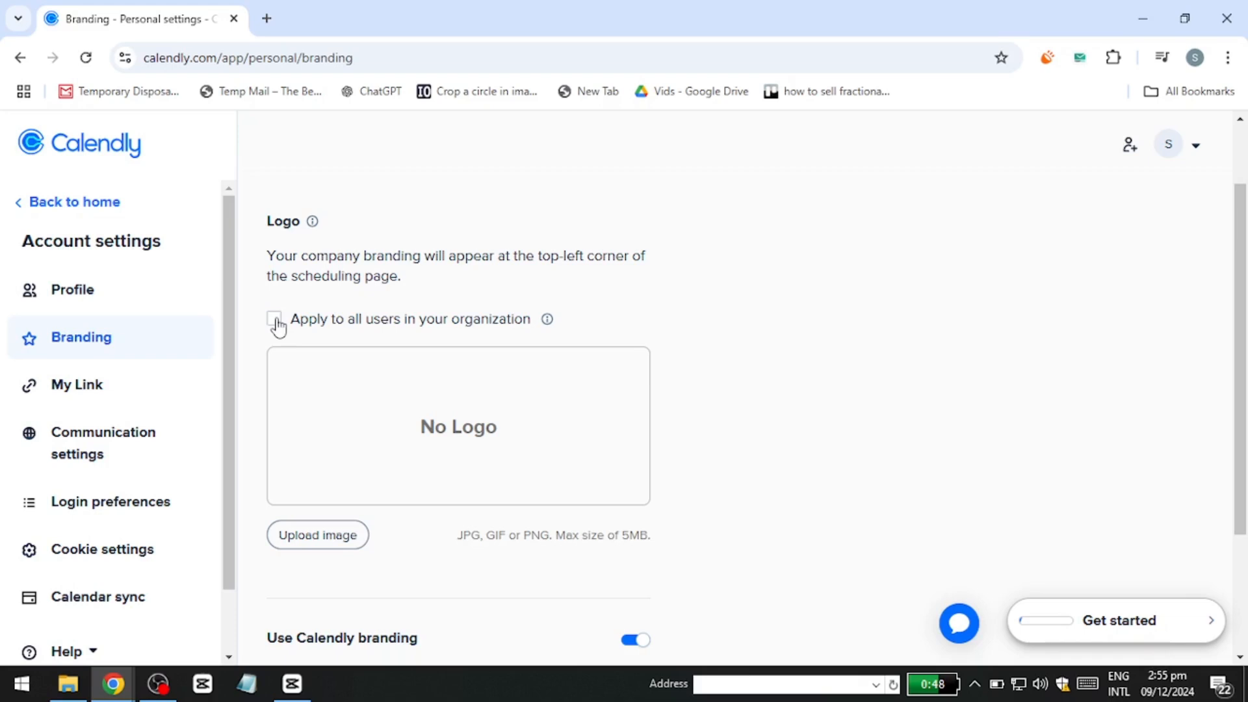
pyautogui.scroll(-3)
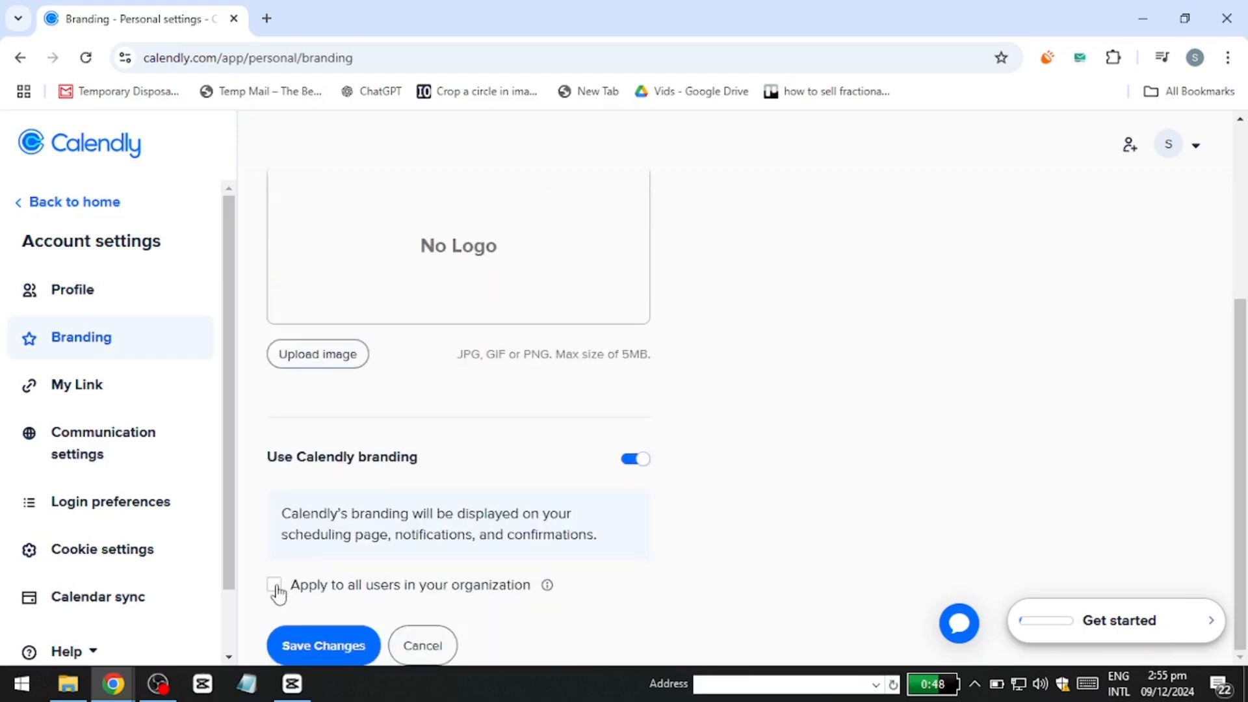
pyautogui.click(273, 585)
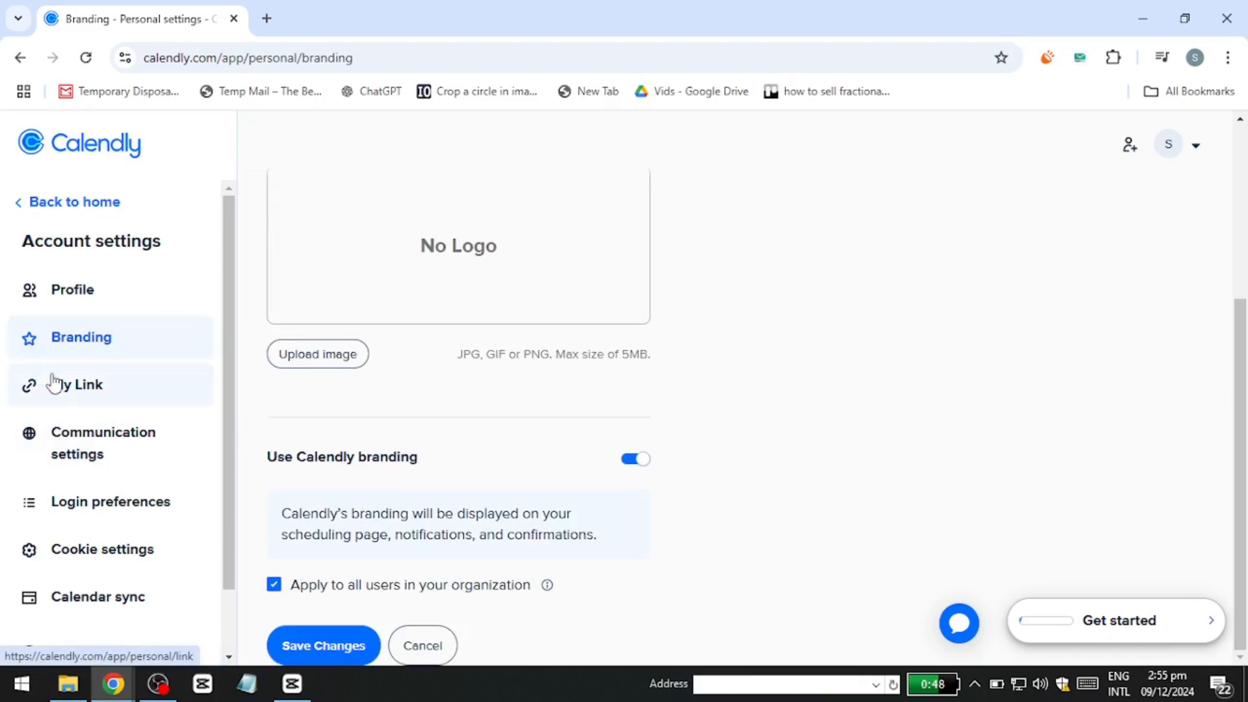
pyautogui.moveTo(60, 382)
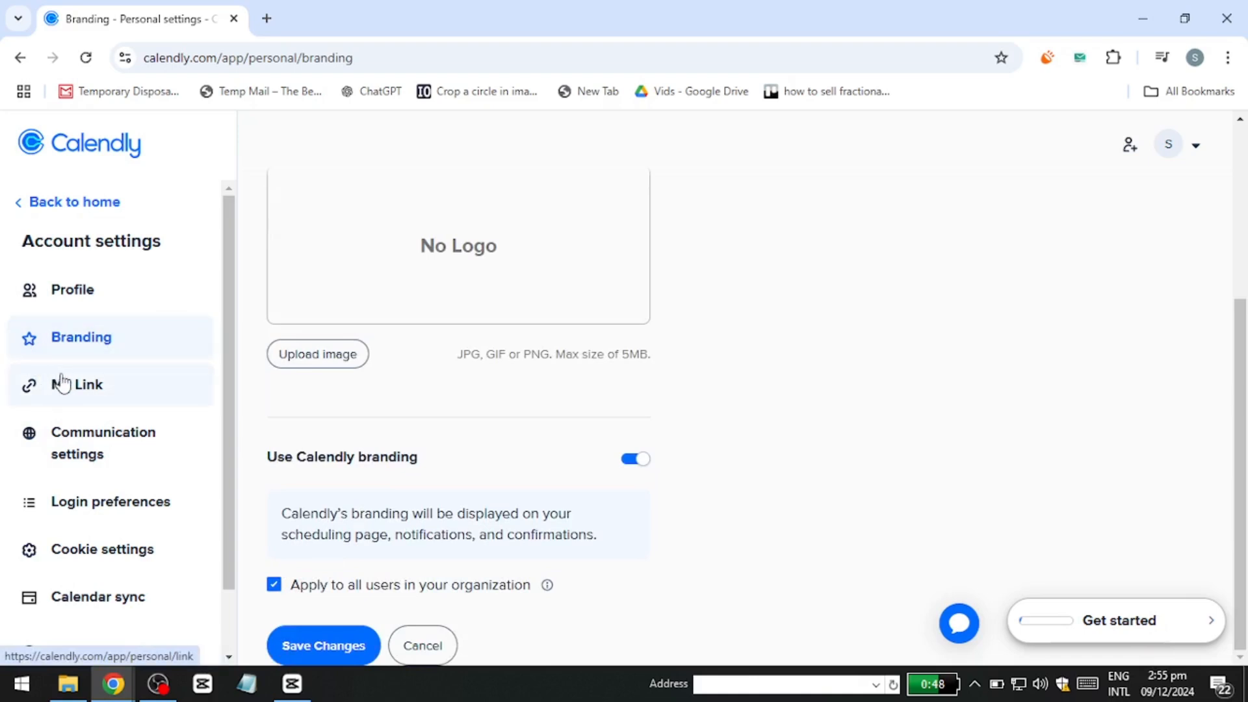
pyautogui.click(86, 384)
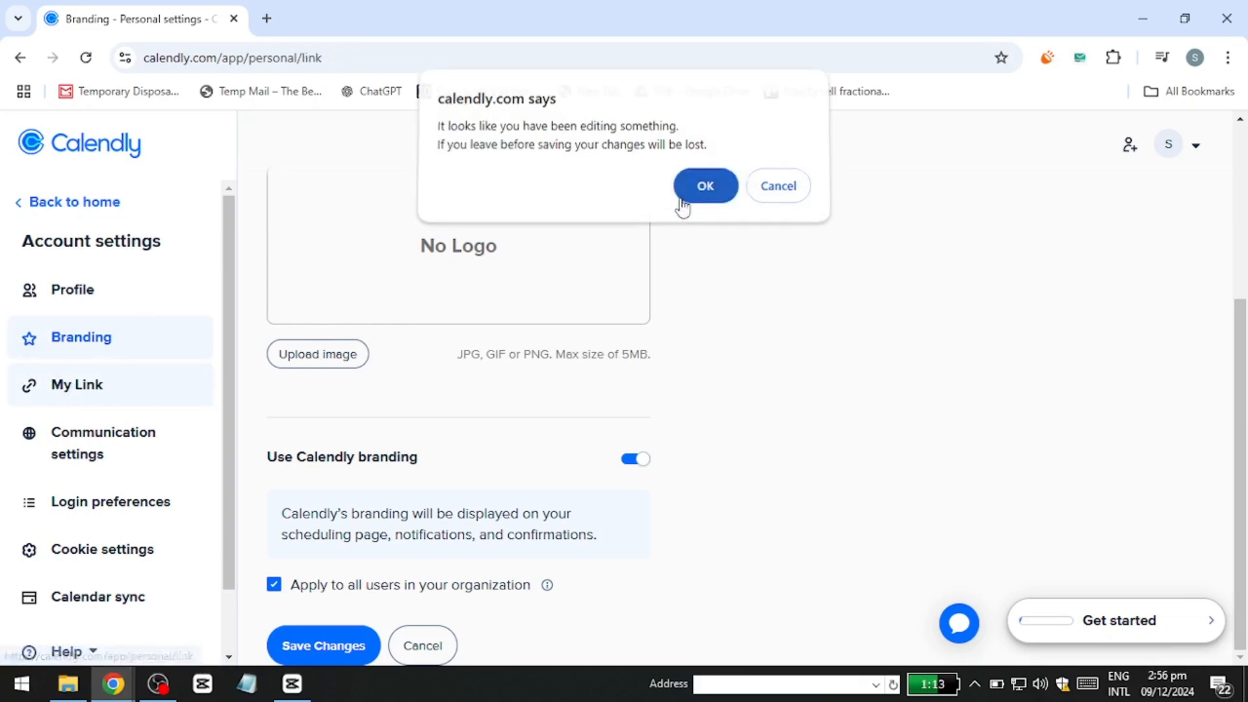
# Discard the branding edits and save the personal link settings.
pyautogui.click(703, 185)
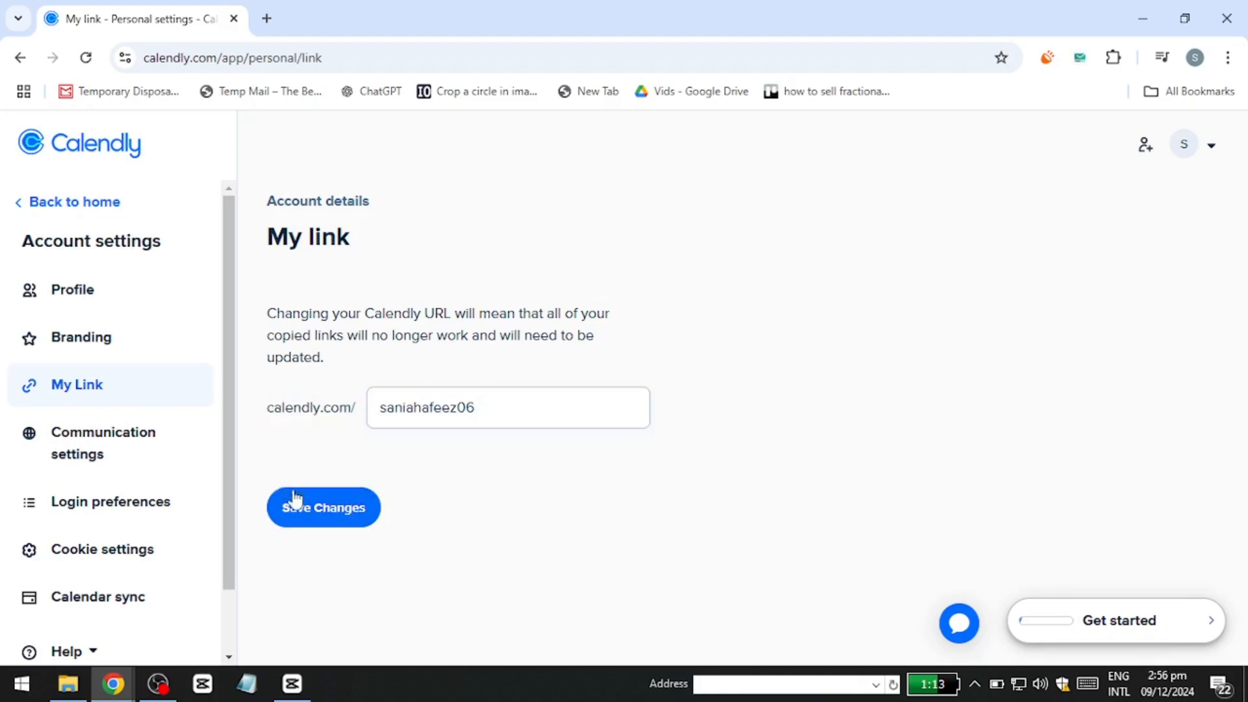
pyautogui.click(323, 507)
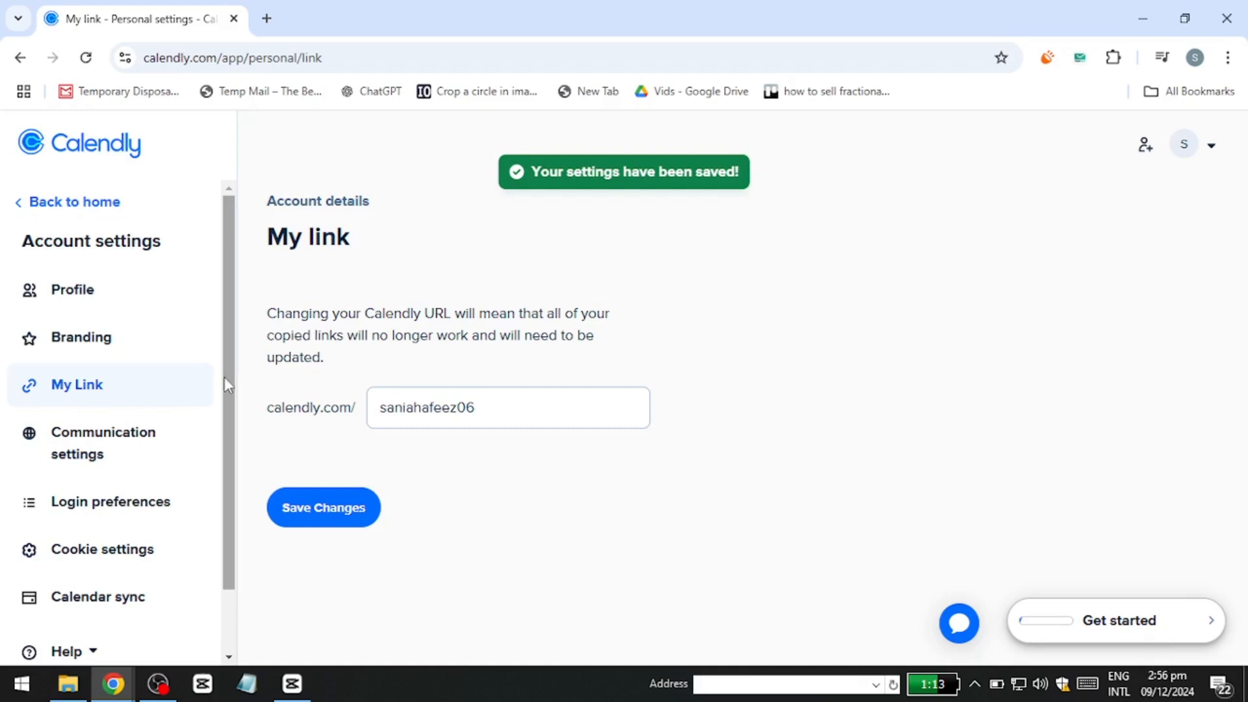
pyautogui.moveTo(202, 461)
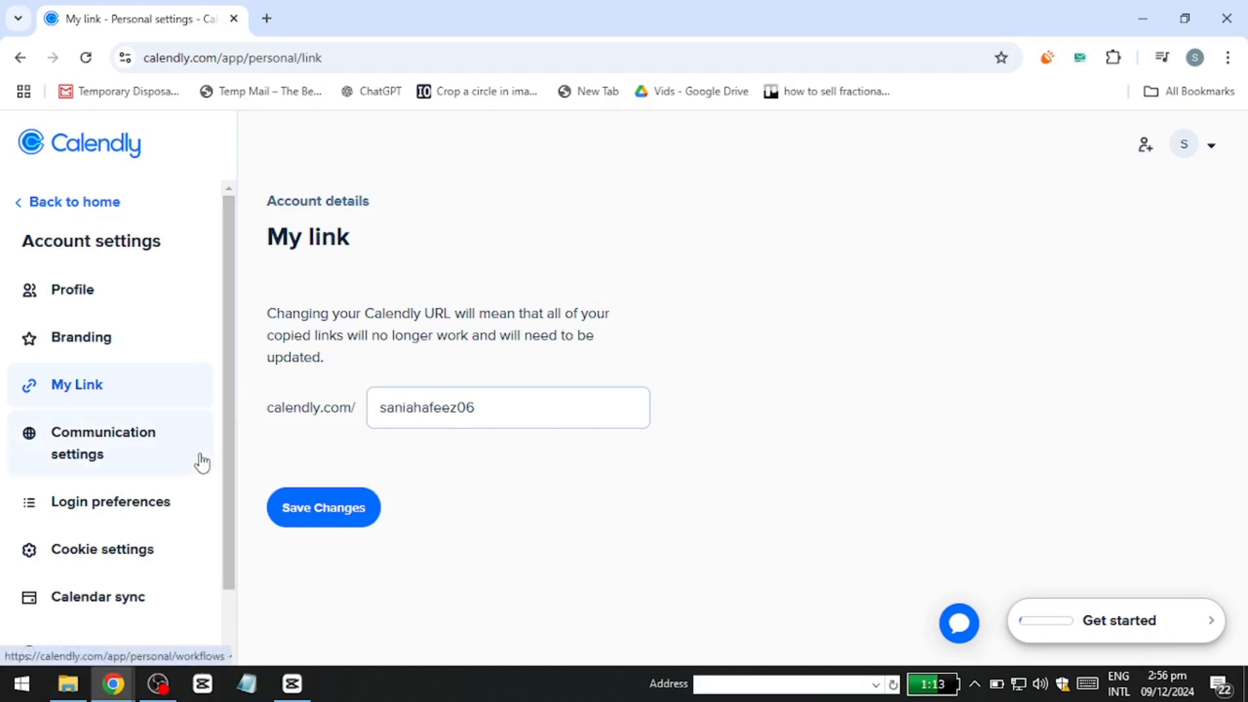
pyautogui.moveTo(212, 484)
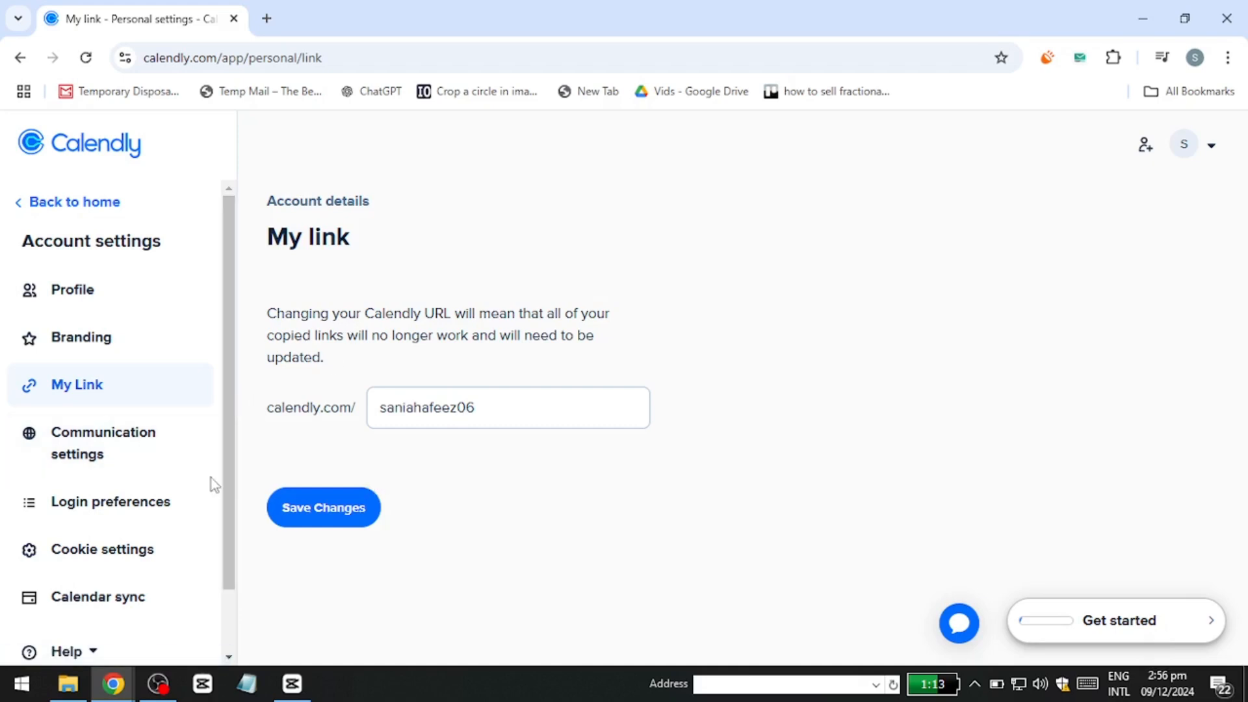
pyautogui.moveTo(110, 501)
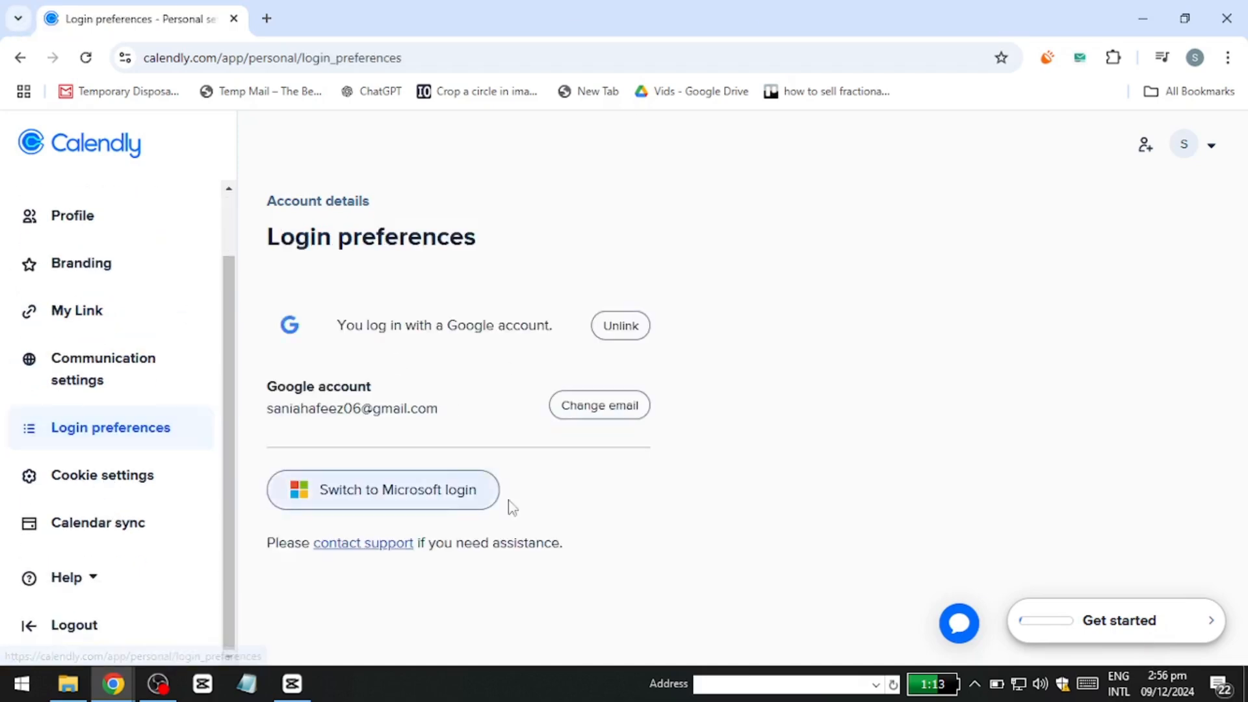
# Select the linked Google account email, then open Calendar sync from the account menu.
pyautogui.moveTo(304, 386); pyautogui.dragTo(437, 408)
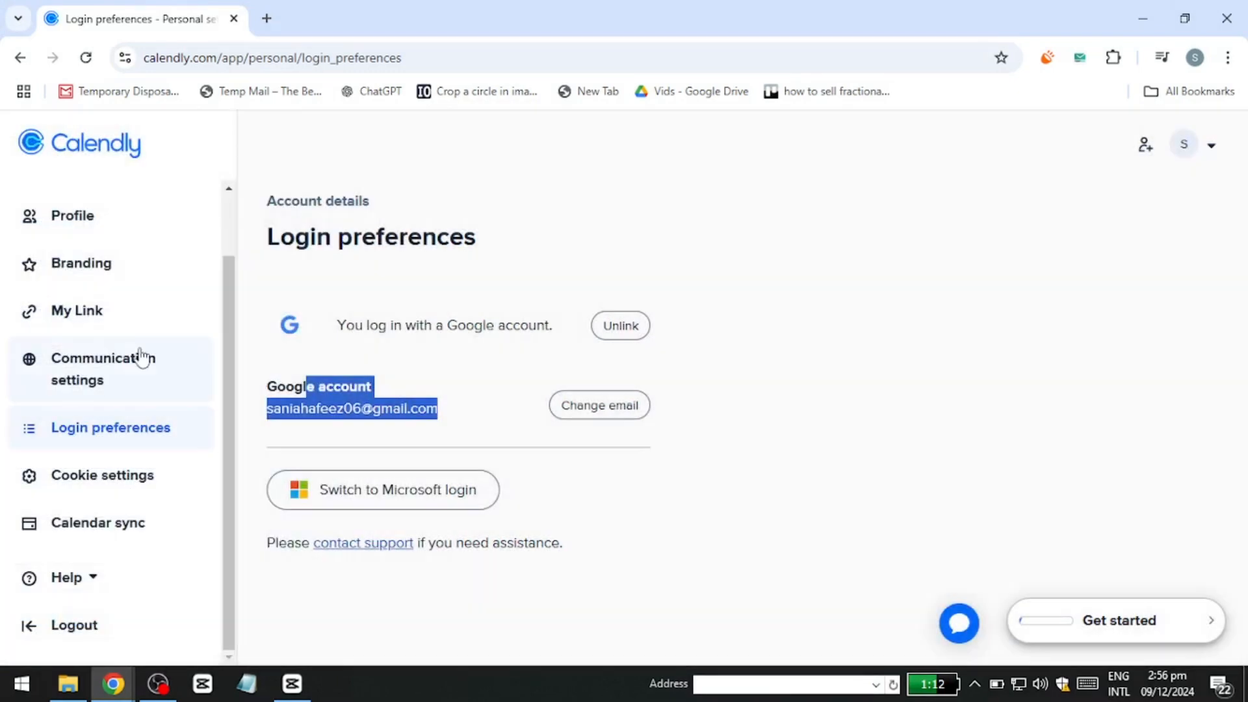
pyautogui.click(1184, 144)
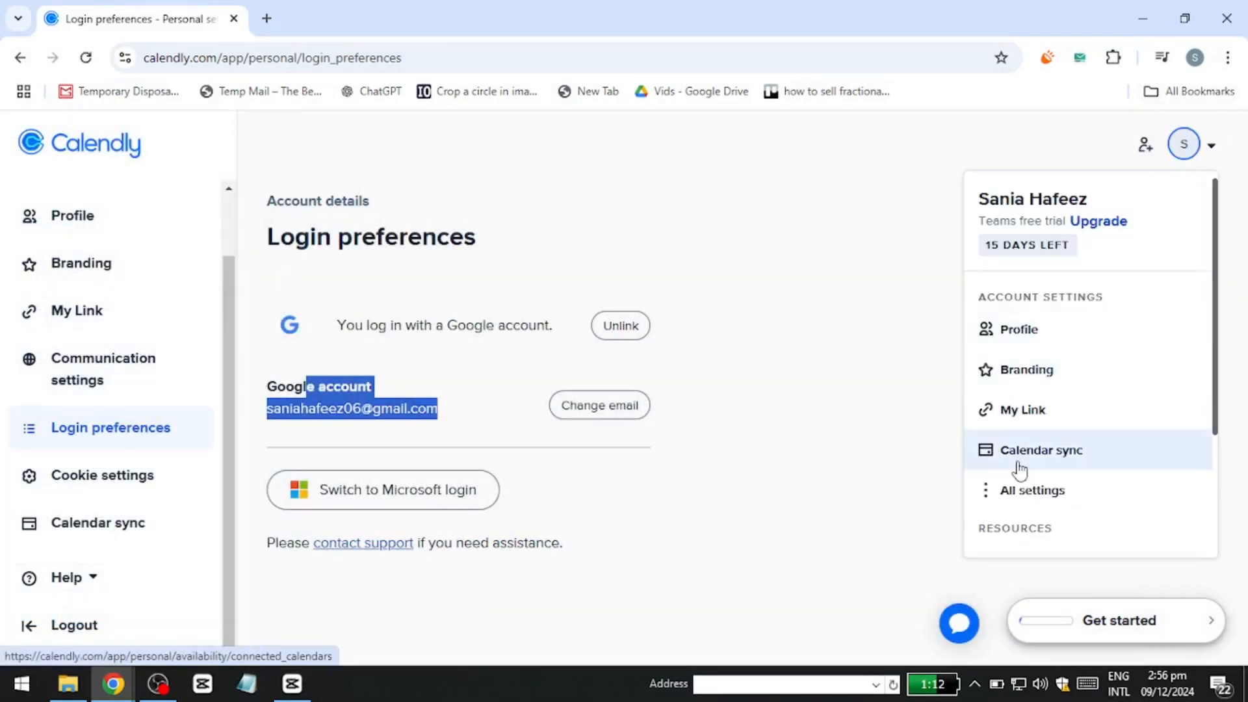
pyautogui.click(1018, 329)
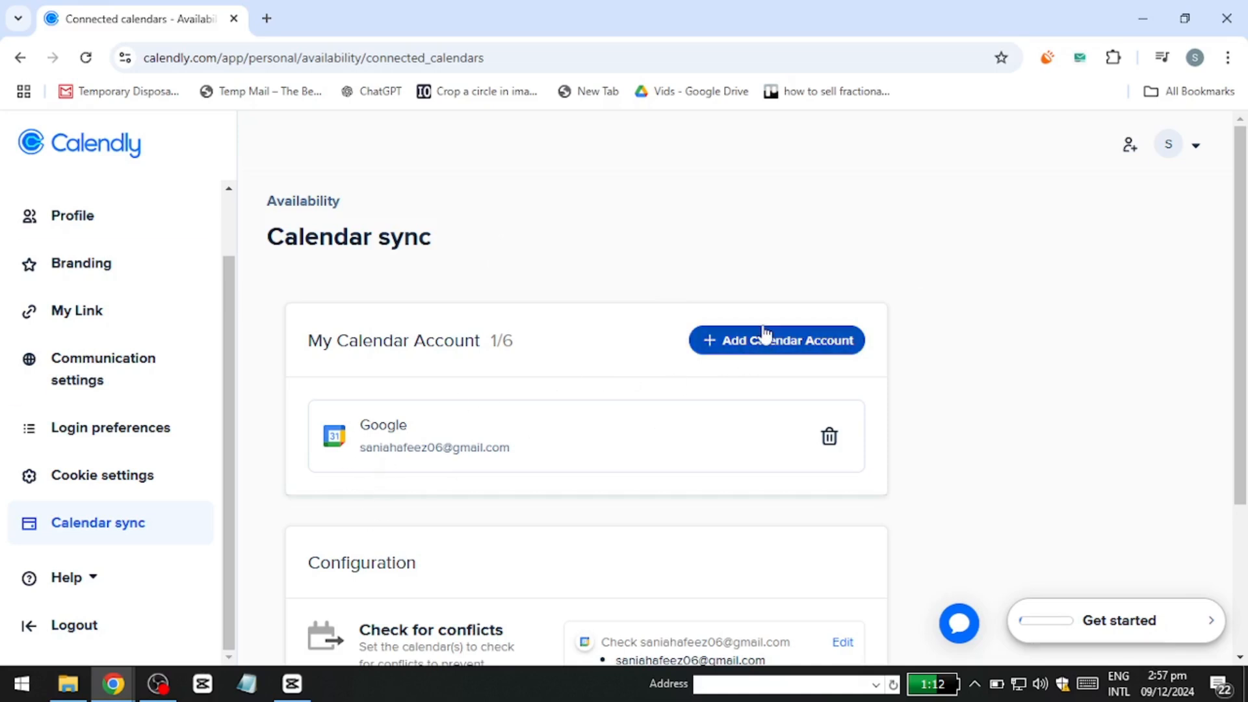
# Start adding another calendar account to see Google, Outlook and Exchange options.
pyautogui.click(775, 340)
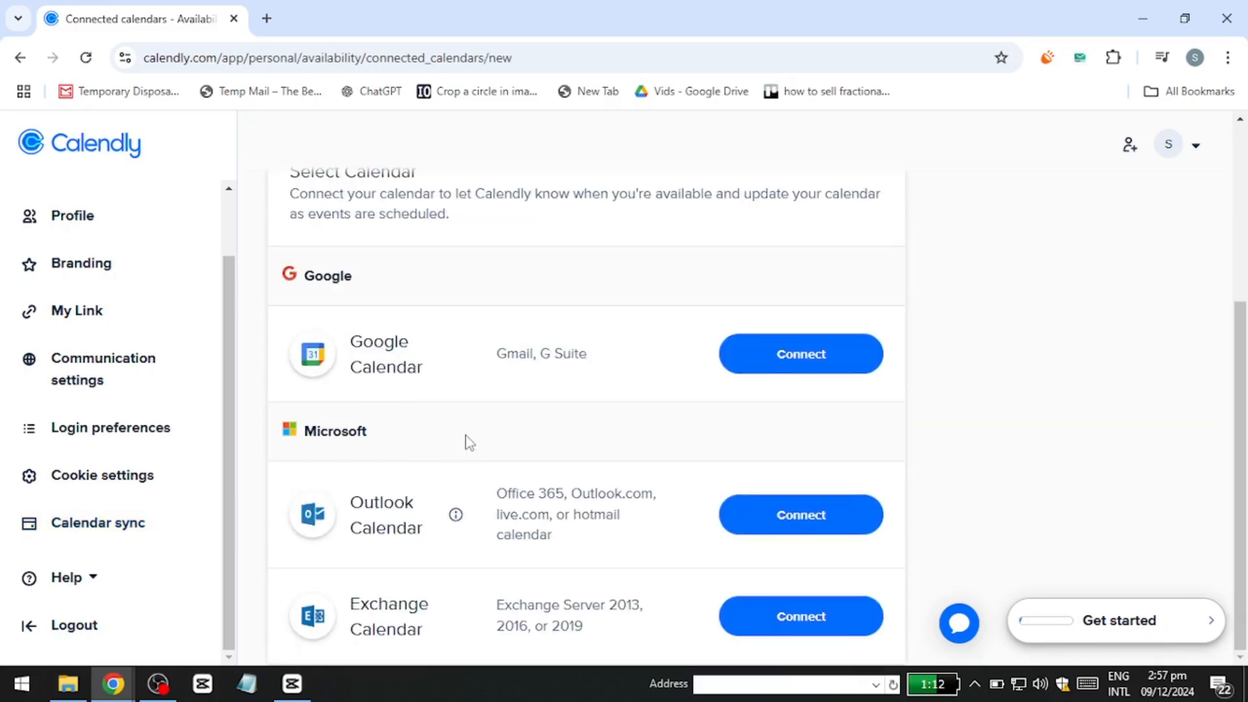
pyautogui.moveTo(1077, 439)
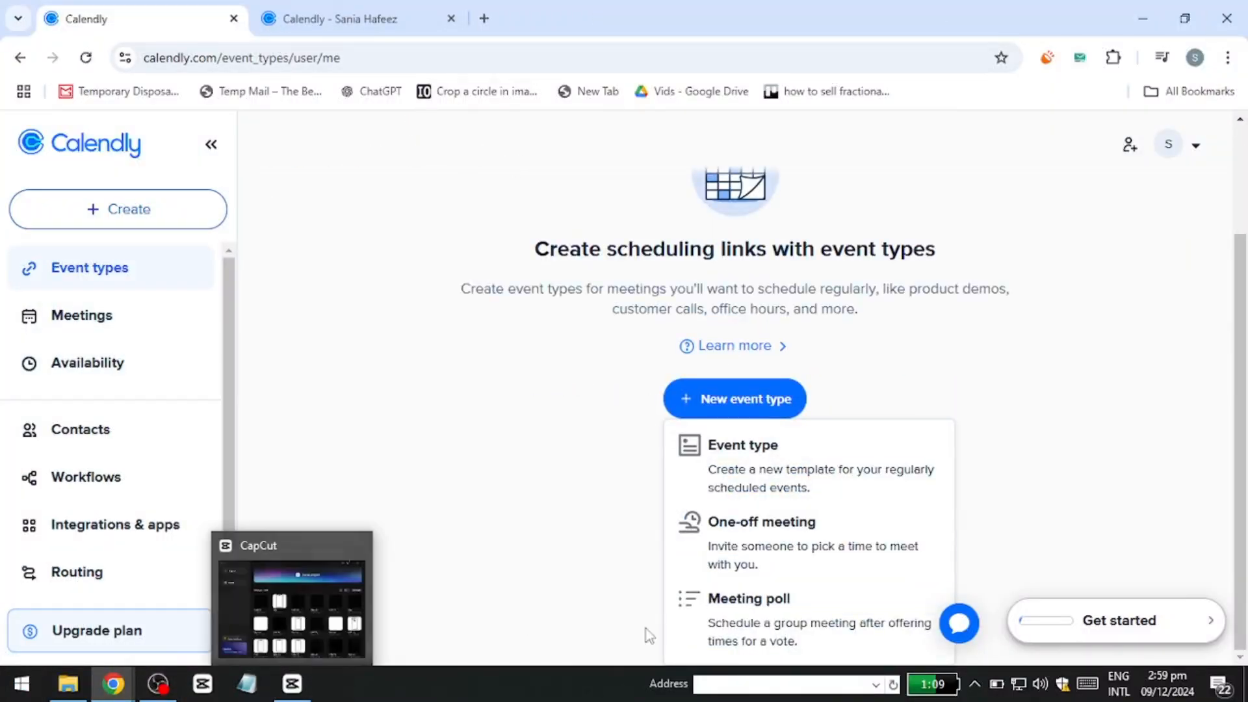
# Start a one-off meeting, adding then removing a Friday 13th late-evening slot.
pyautogui.click(760, 521)
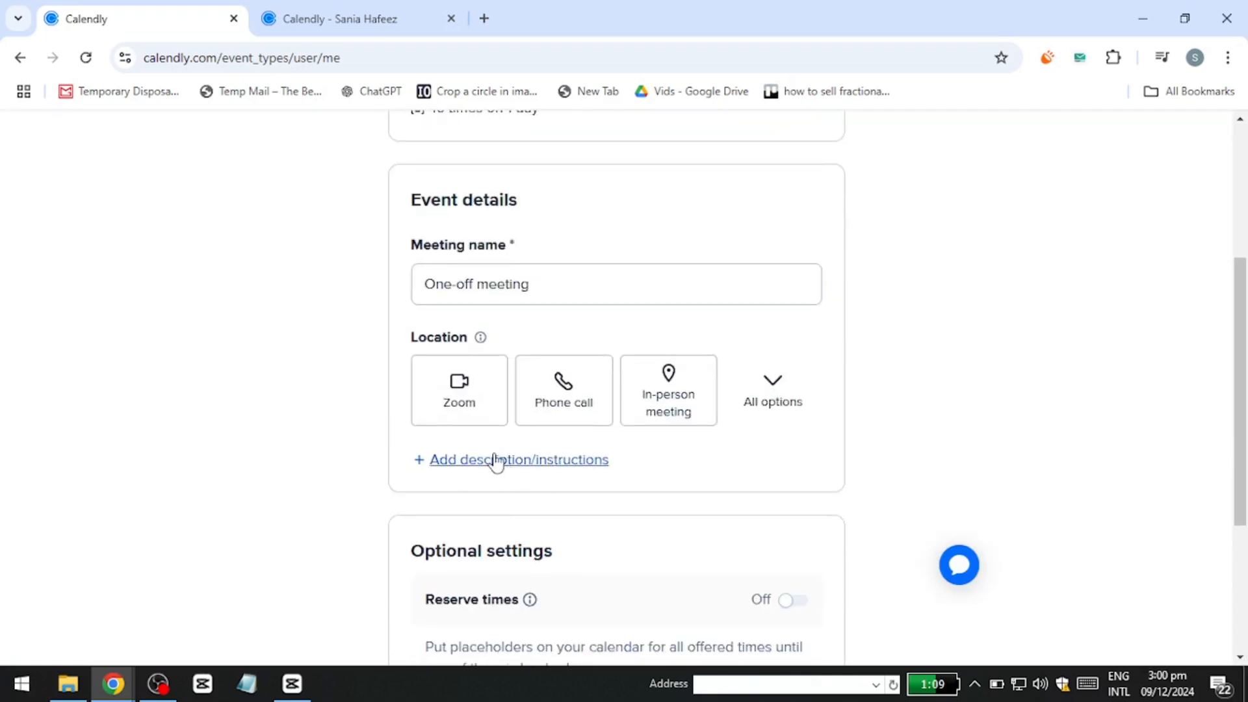
pyautogui.scroll(-3)
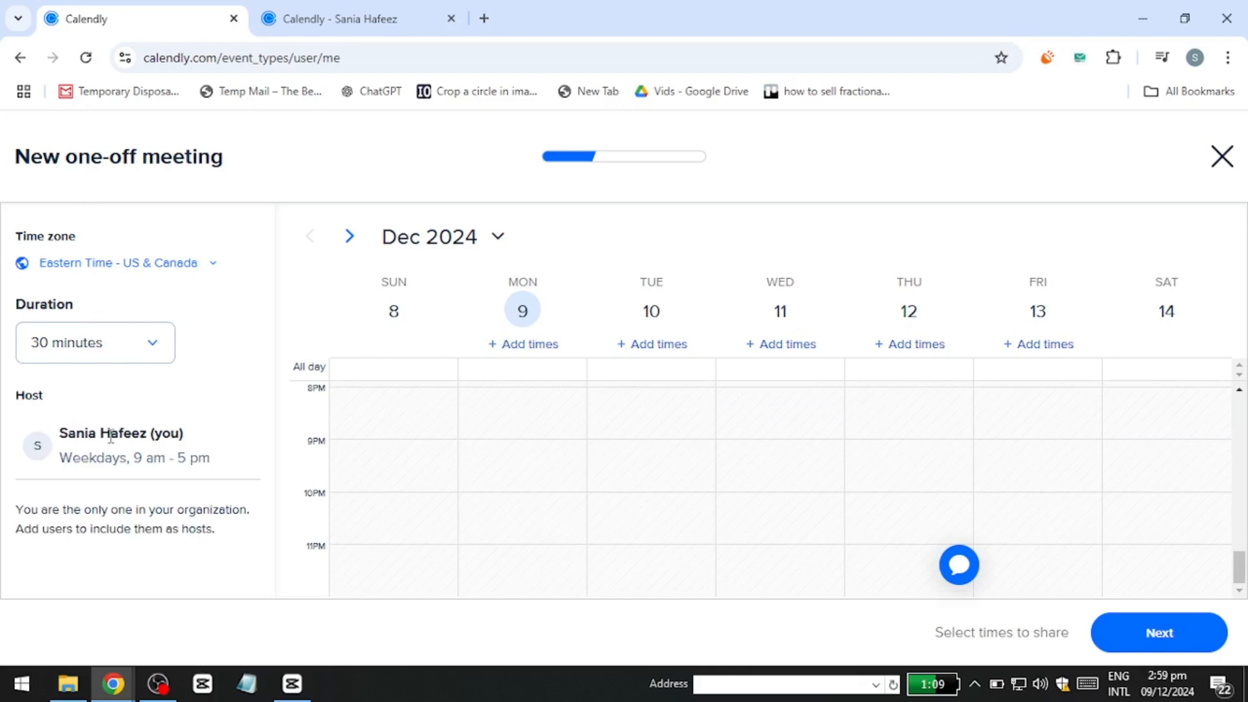
pyautogui.click(95, 342)
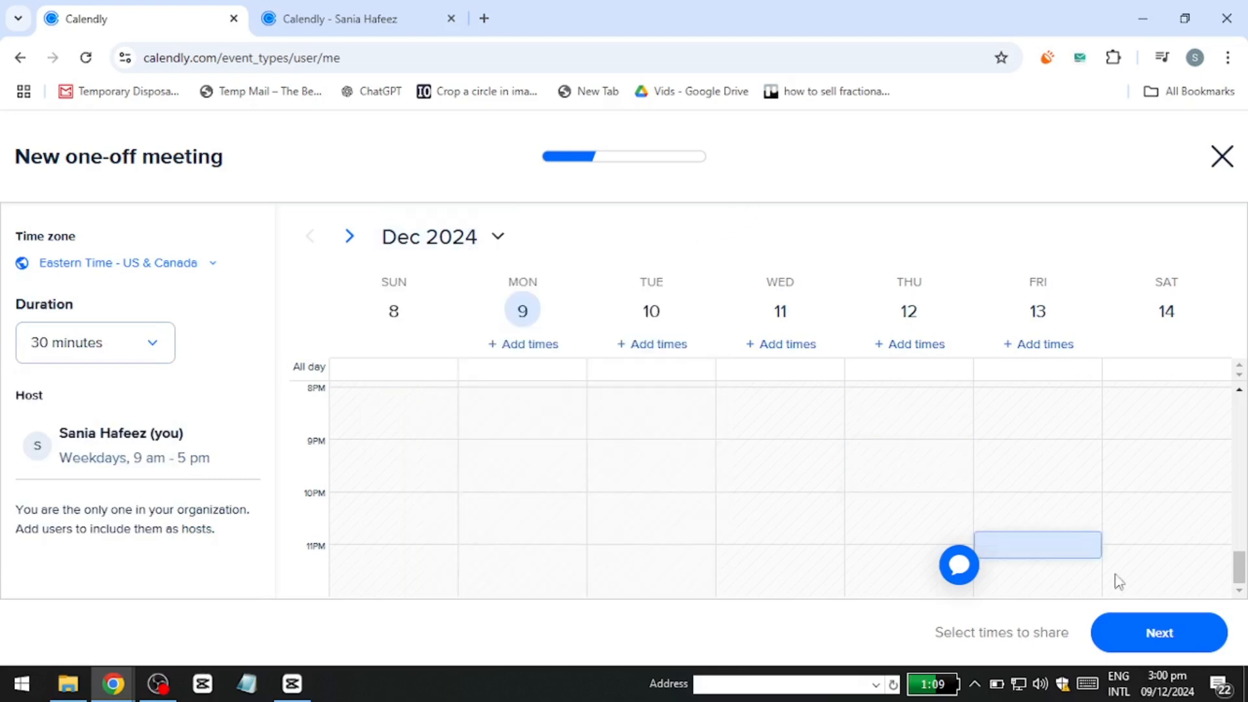
pyautogui.click(1158, 632)
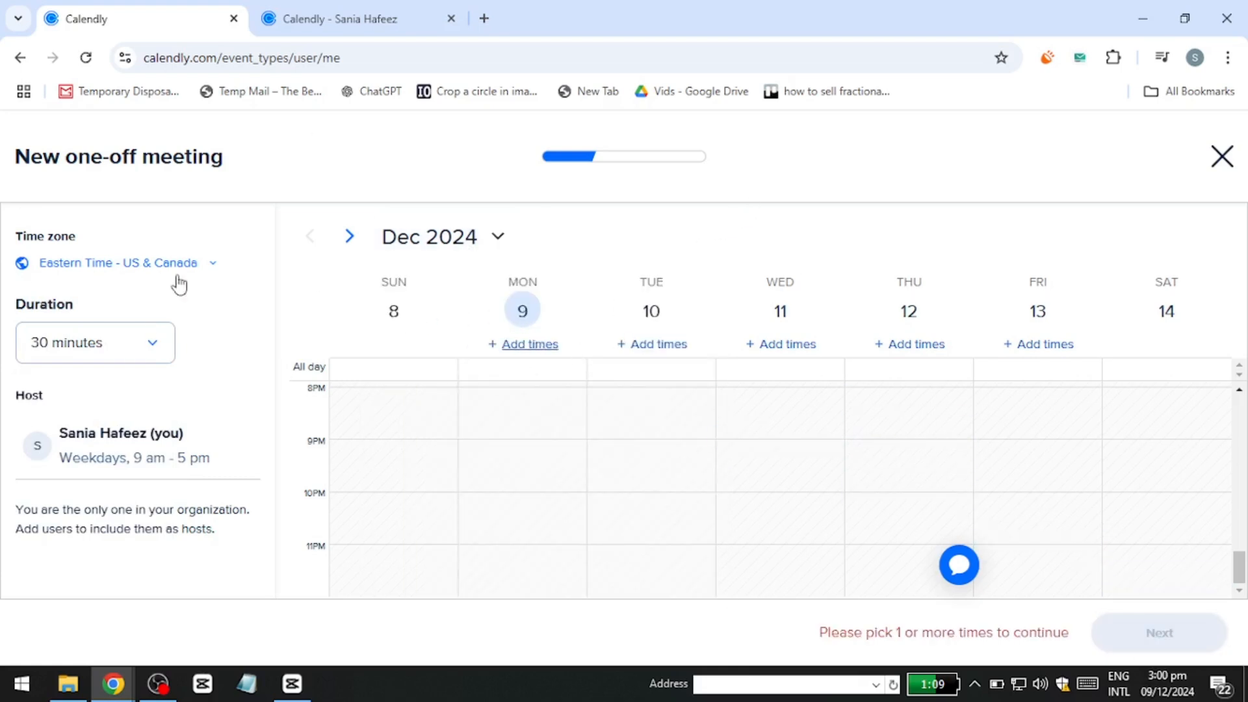
# Offer all 16 Monday 9th times, create the meeting link, and view paid plans.
pyautogui.click(1157, 631)
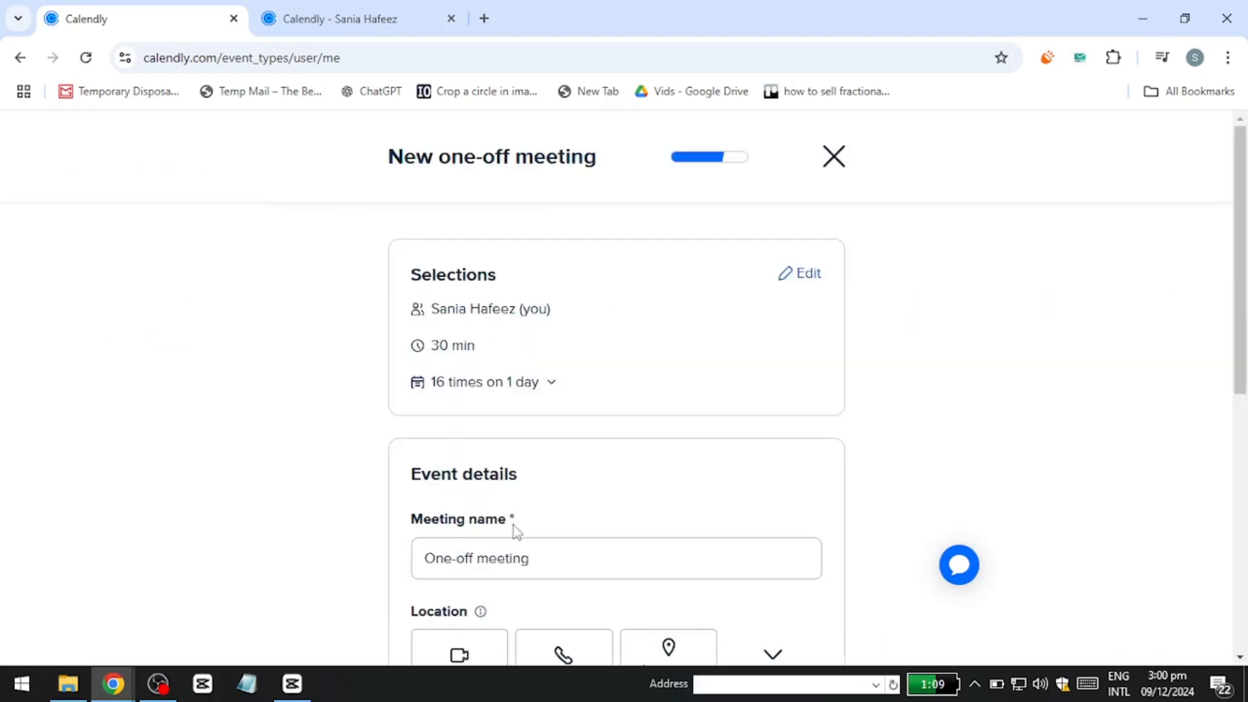
pyautogui.scroll(-3)
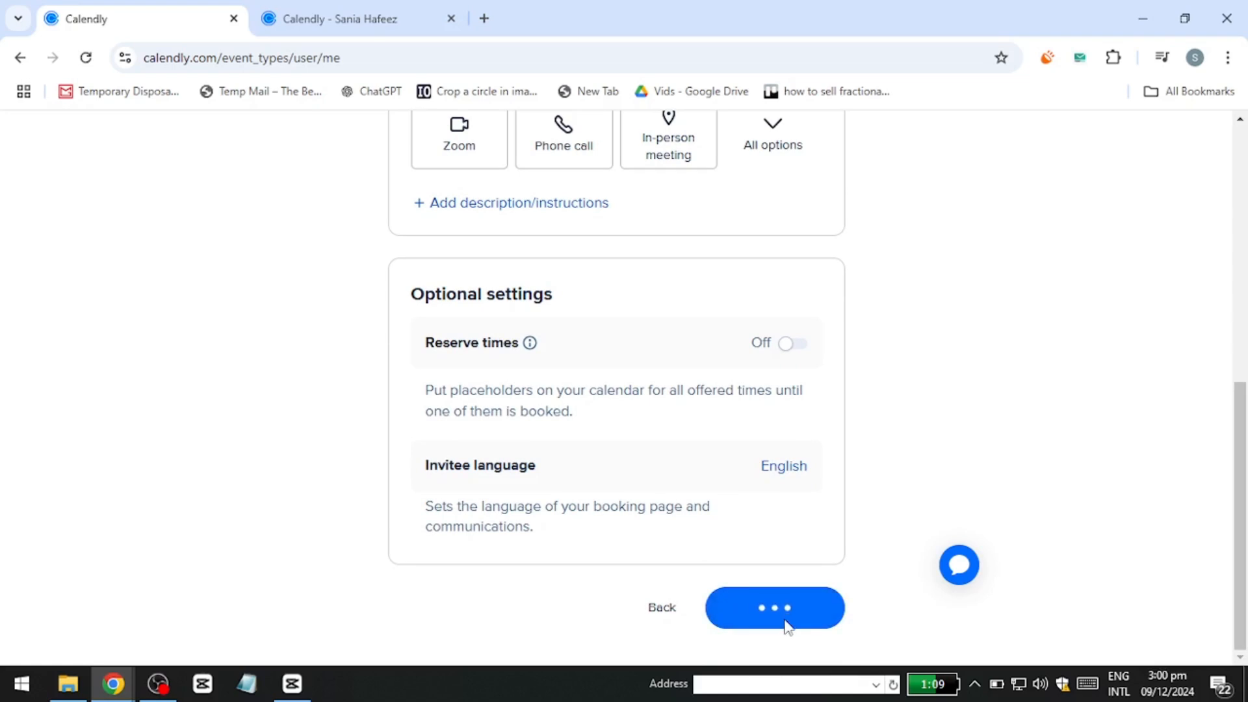
pyautogui.click(772, 607)
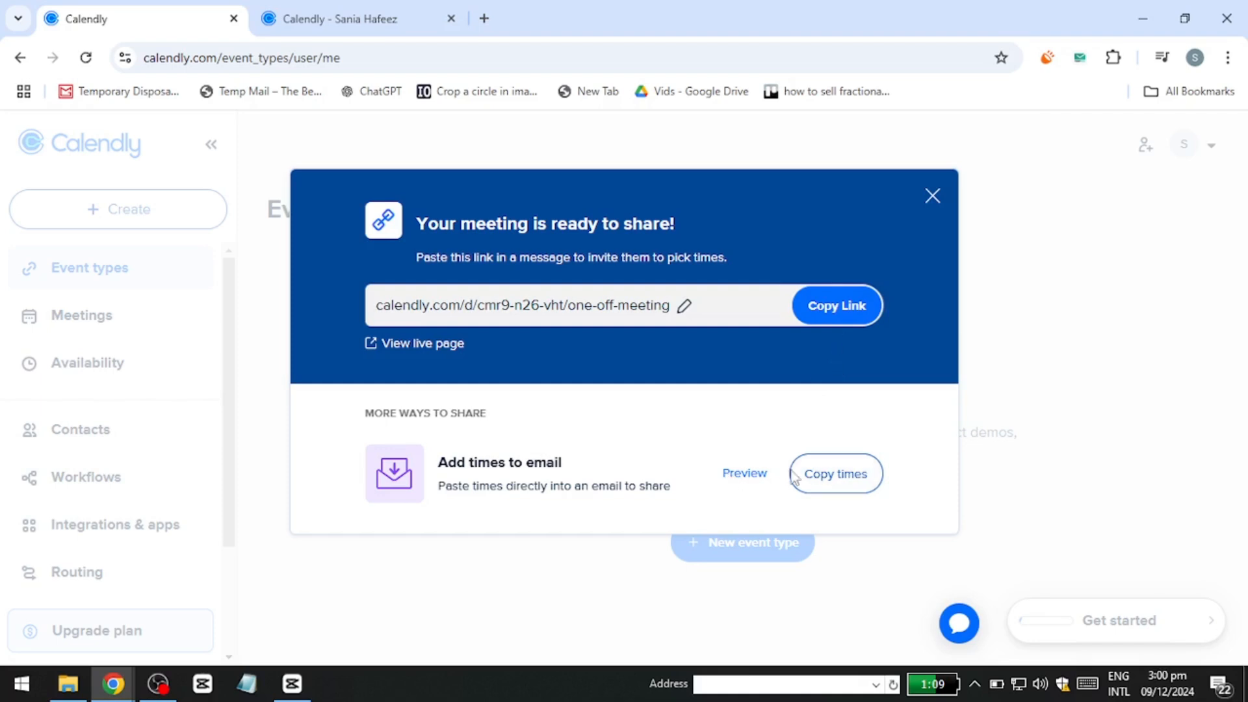
pyautogui.click(932, 196)
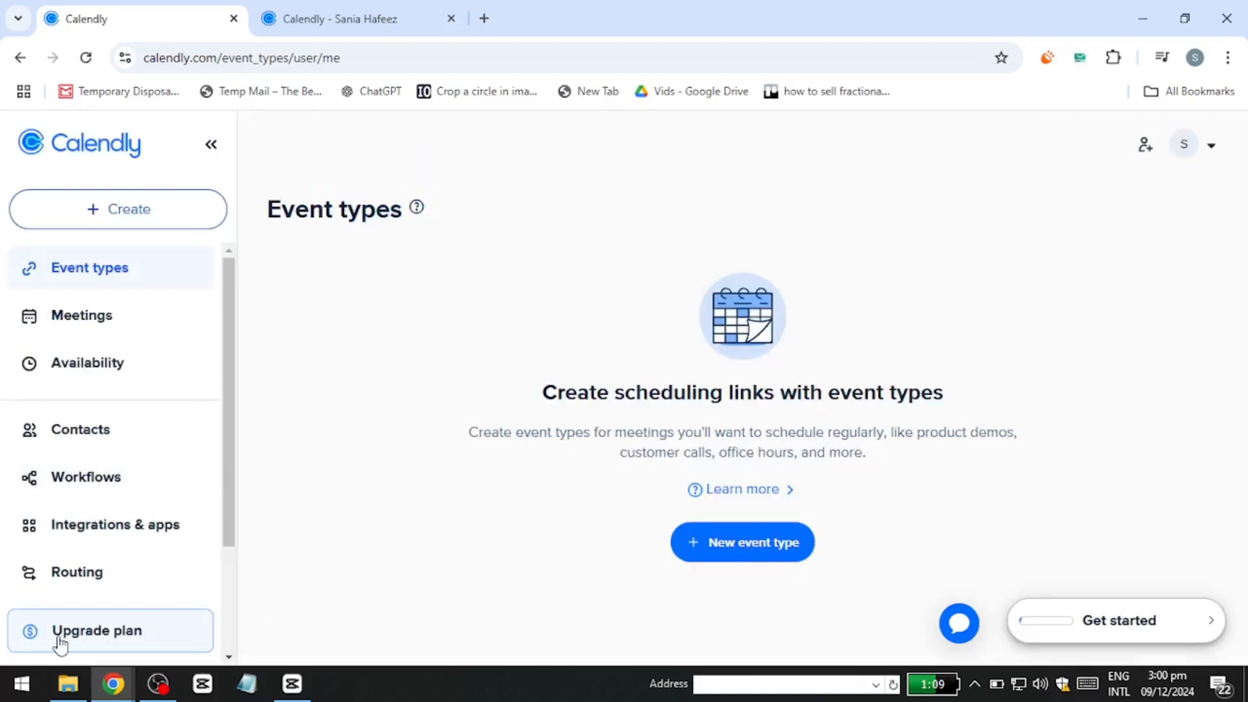
pyautogui.click(96, 629)
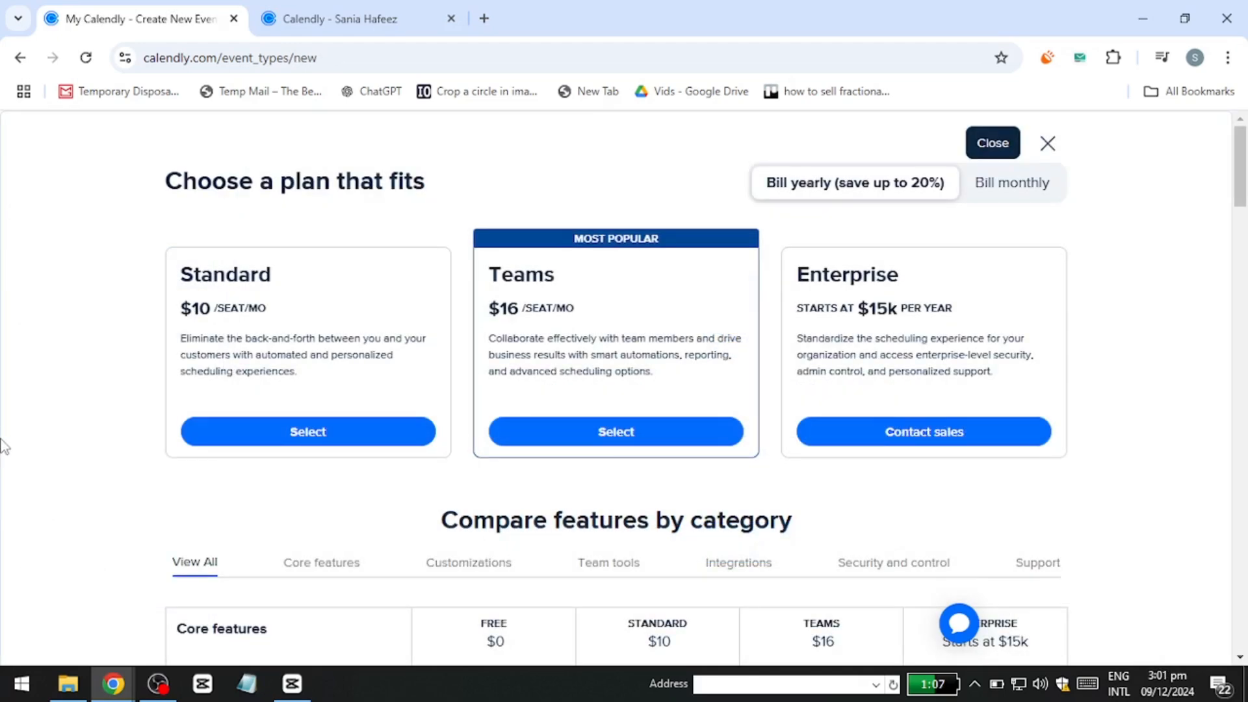
pyautogui.moveTo(524, 203)
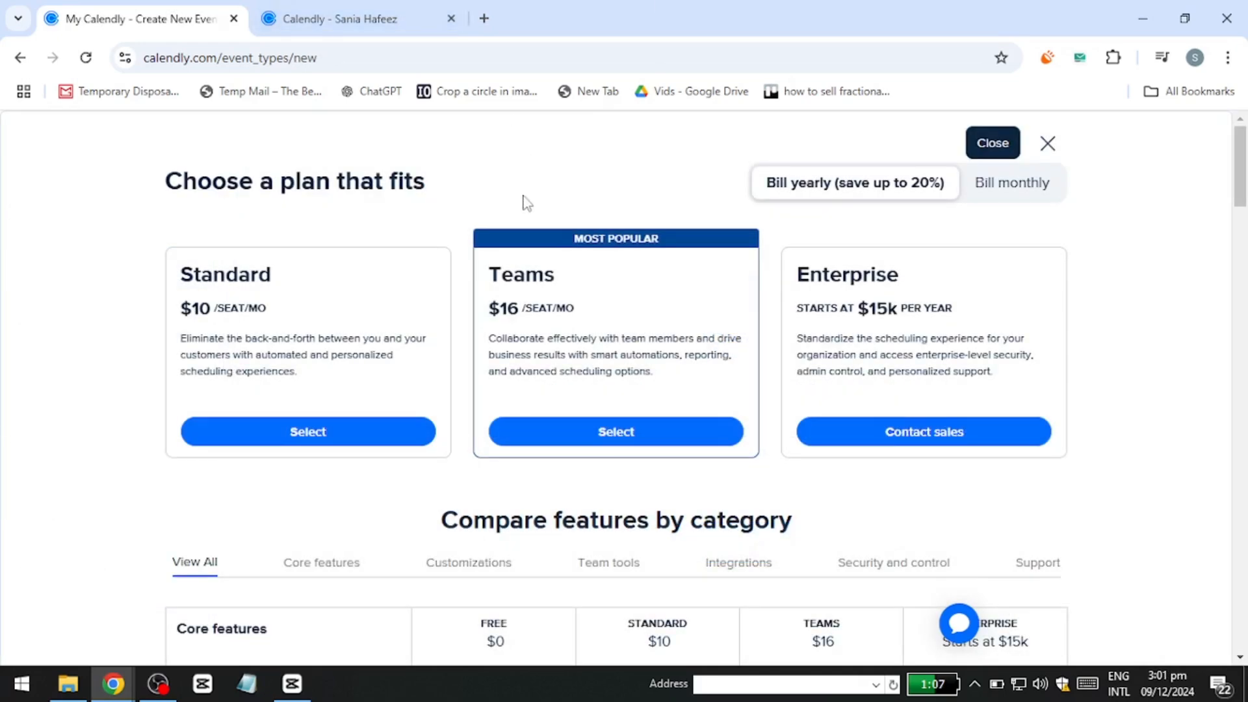
pyautogui.scroll(-3)
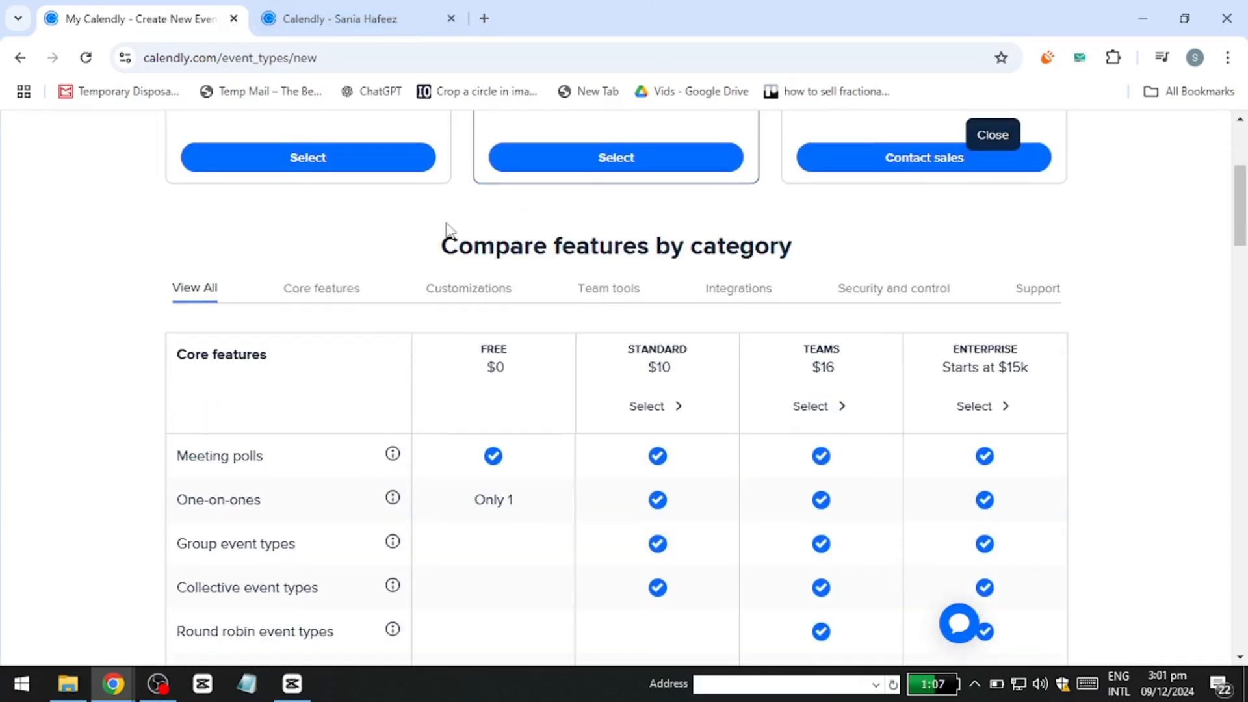
pyautogui.scroll(3)
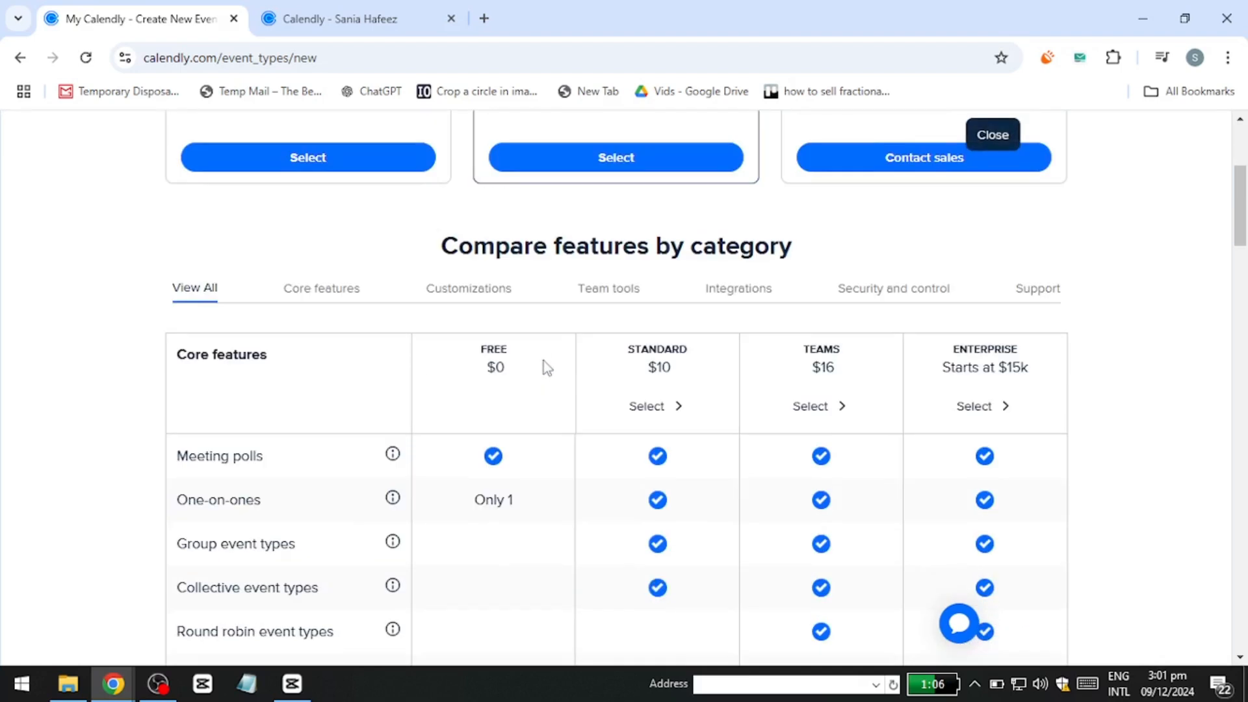
pyautogui.scroll(-3)
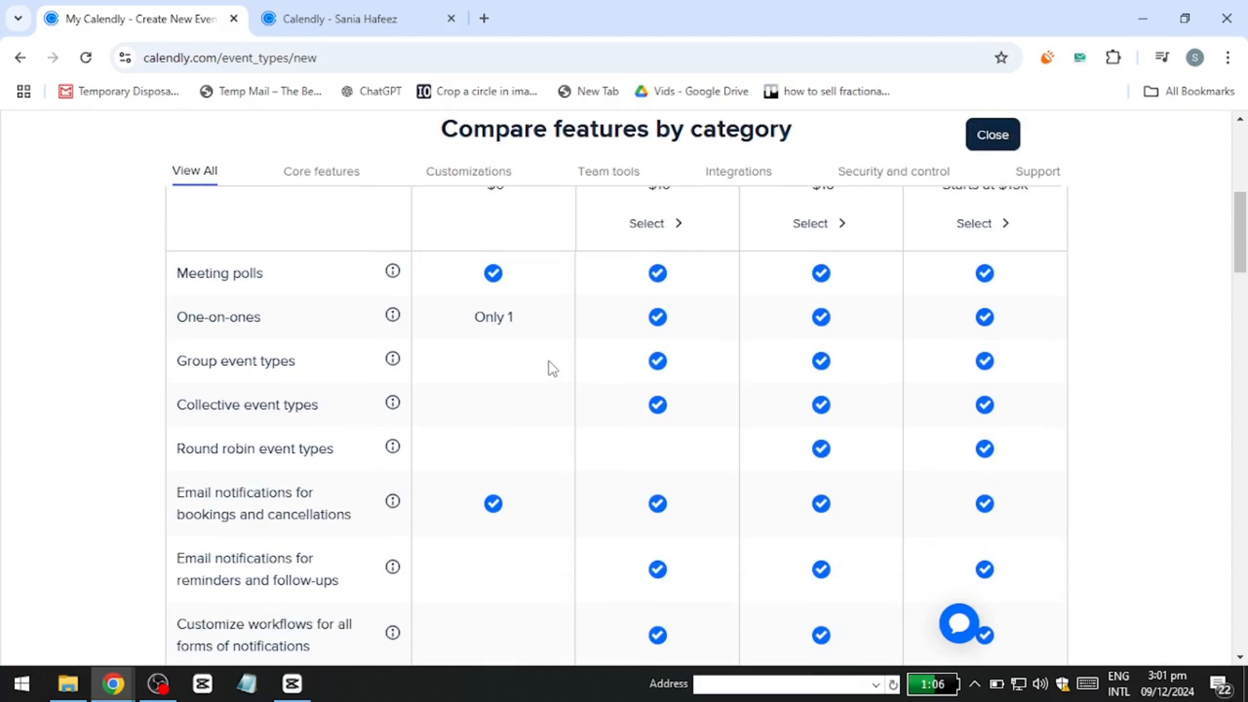
pyautogui.scroll(-3)
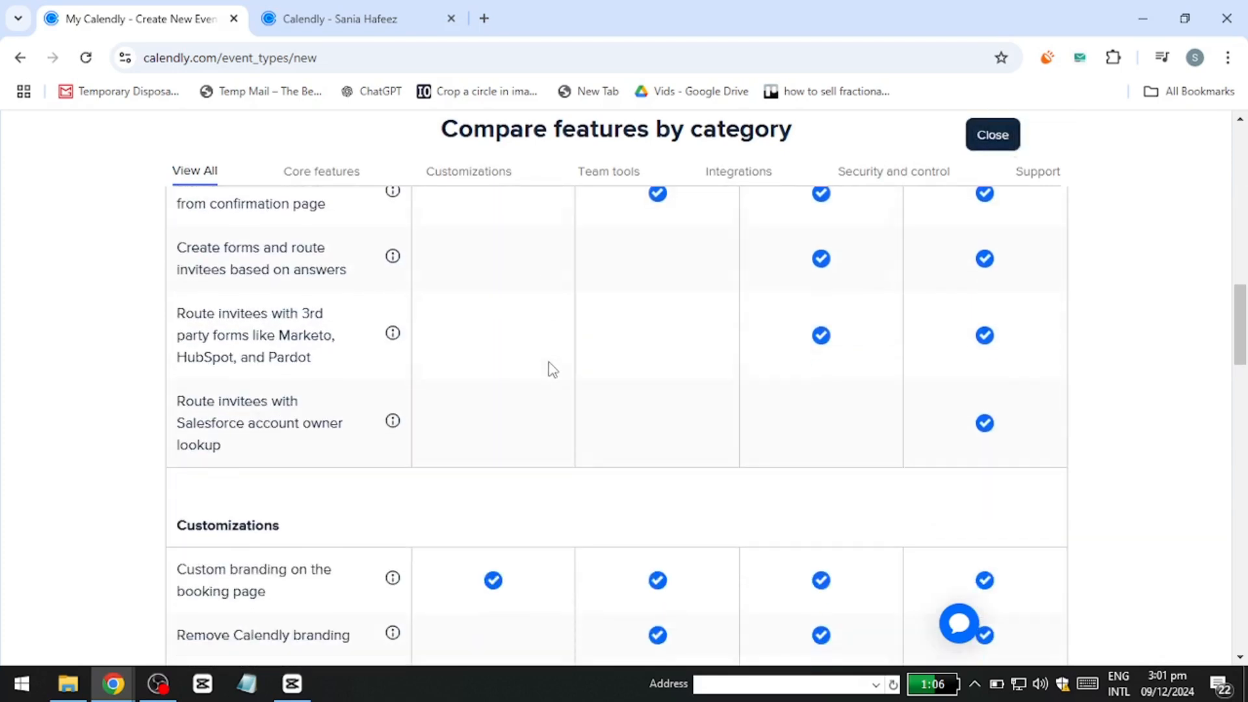
pyautogui.scroll(-3)
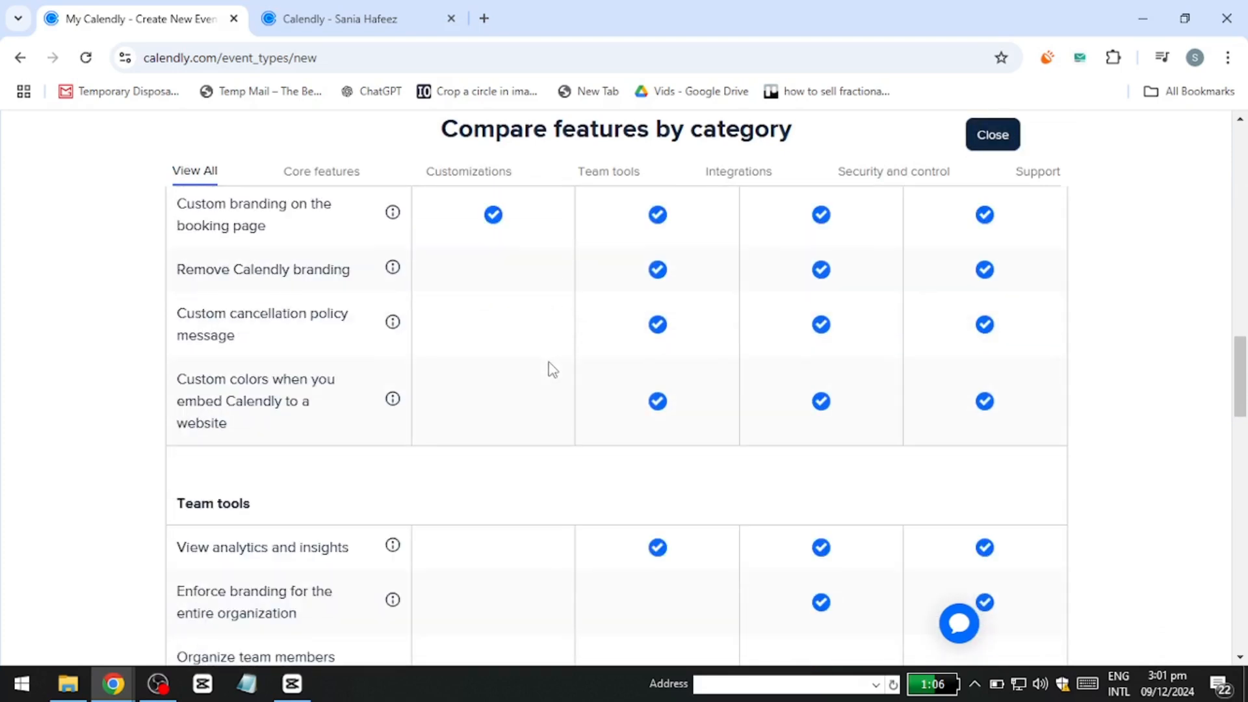
pyautogui.scroll(-3)
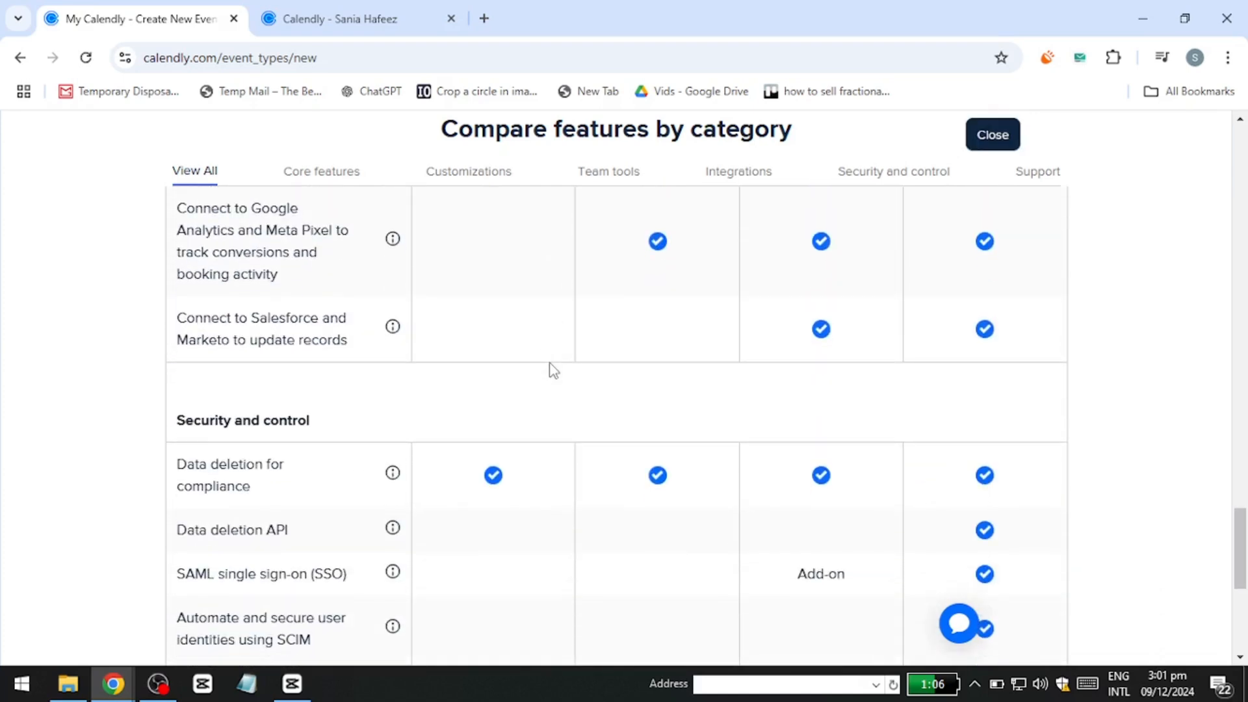
pyautogui.scroll(-3)
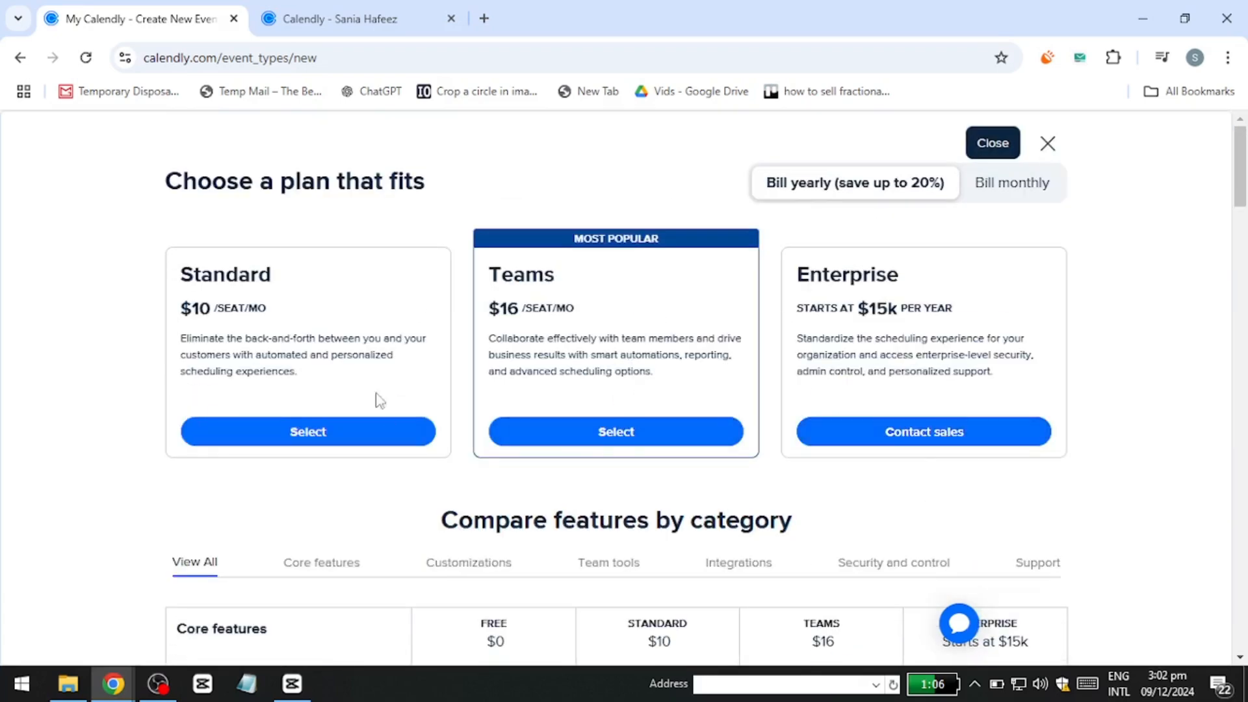
pyautogui.scroll(-3)
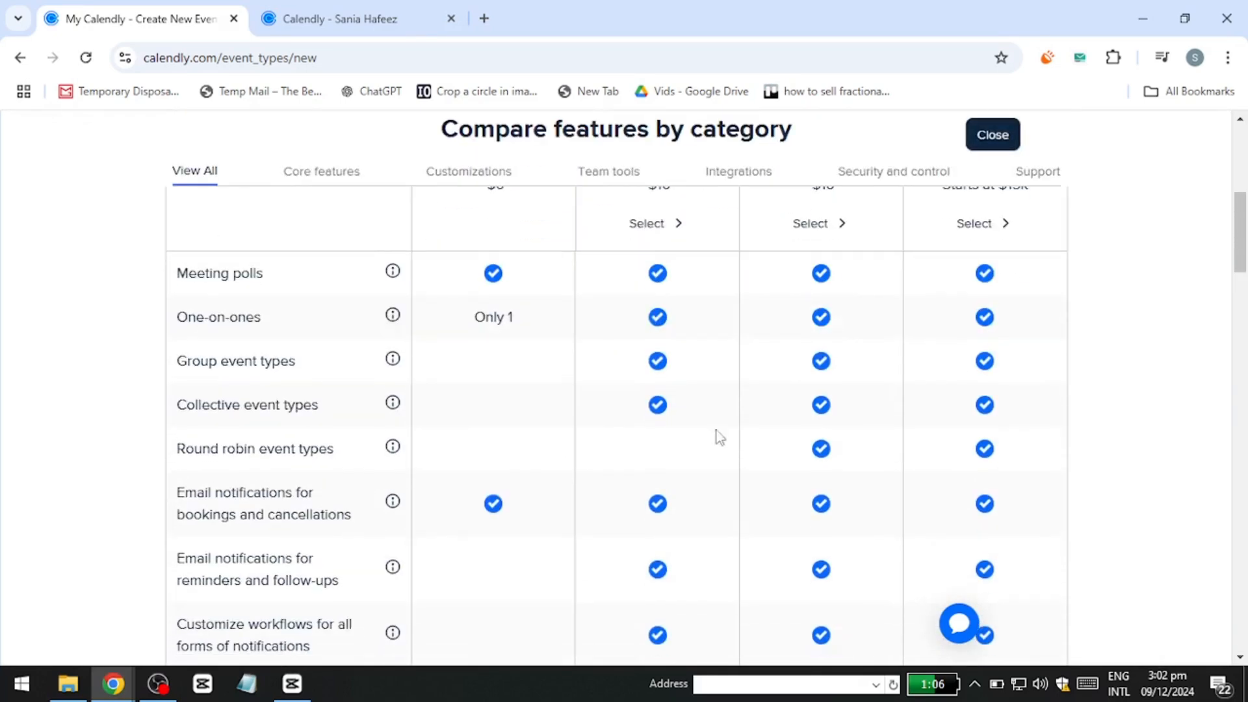